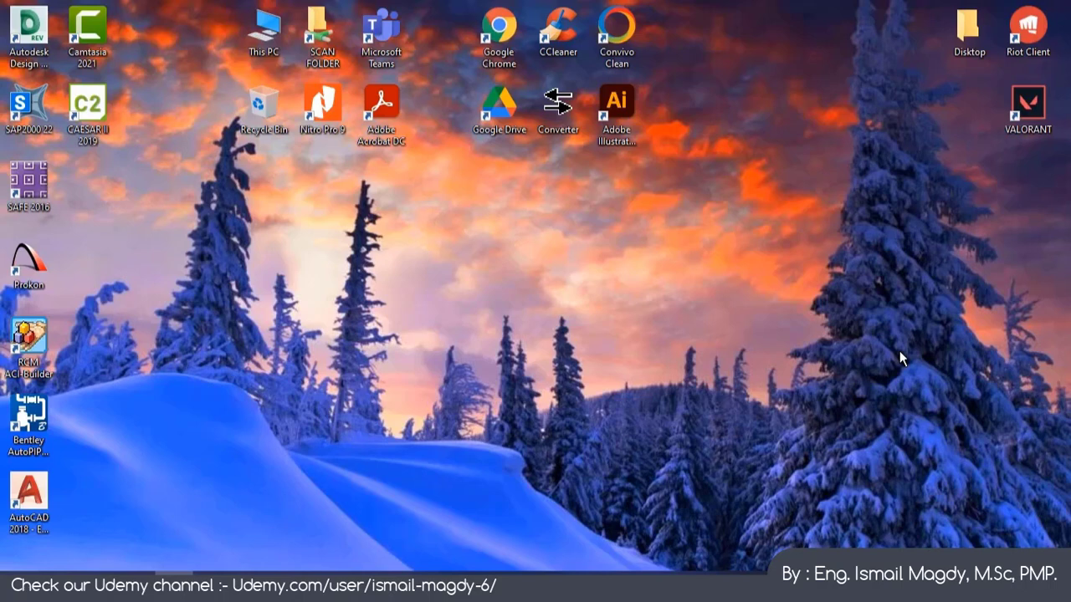
mouse_move(577, 347)
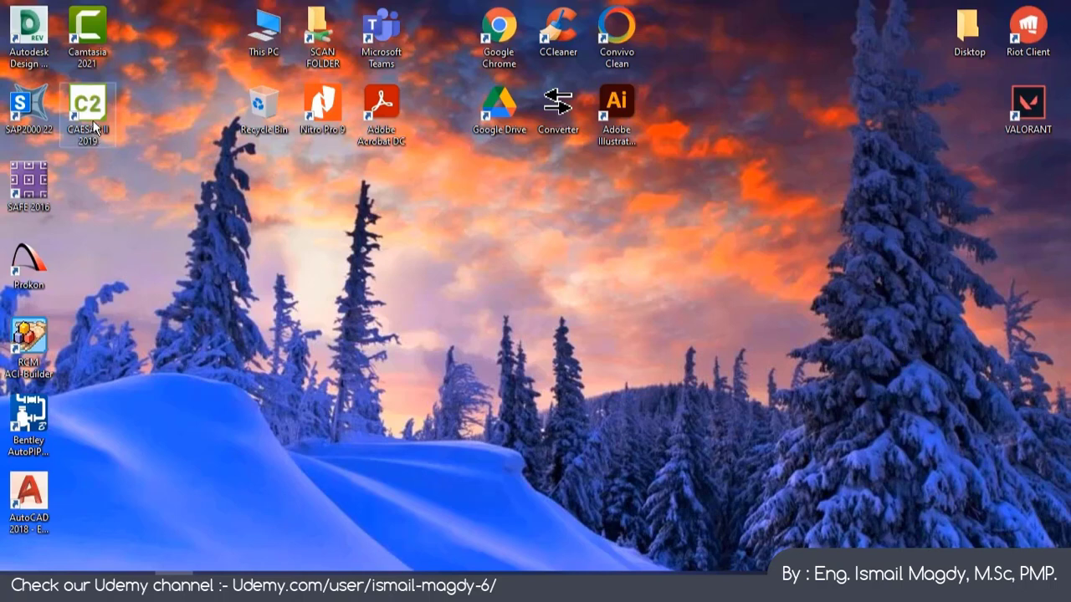
Launch CAESAR II 2019 from its desktop shortcut icon.
double_click(87, 105)
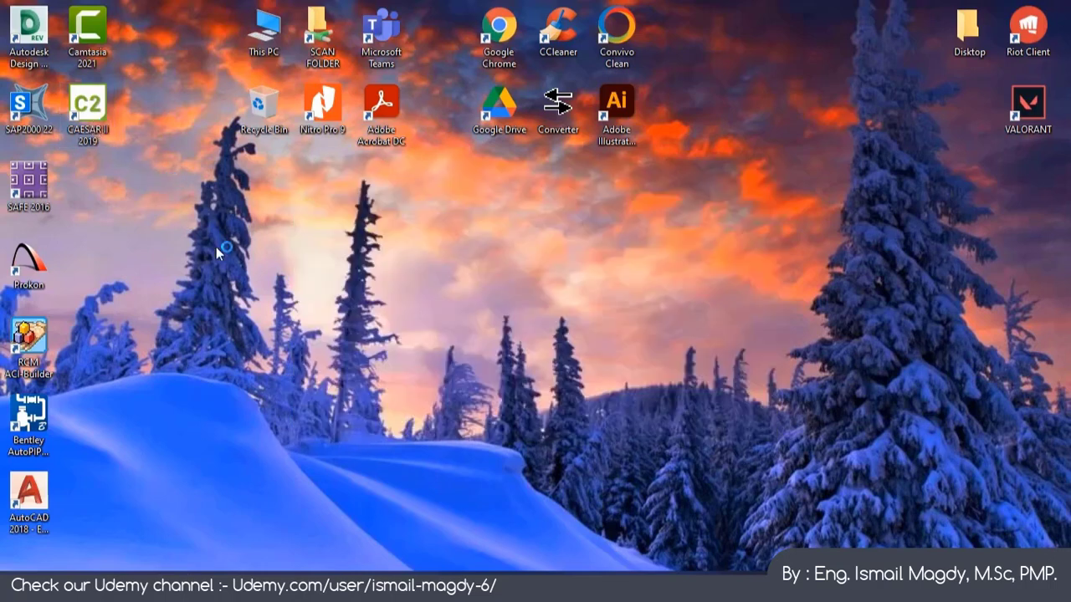
Bring up the CAESAR II main window on the version information start page.
double_click(87, 109)
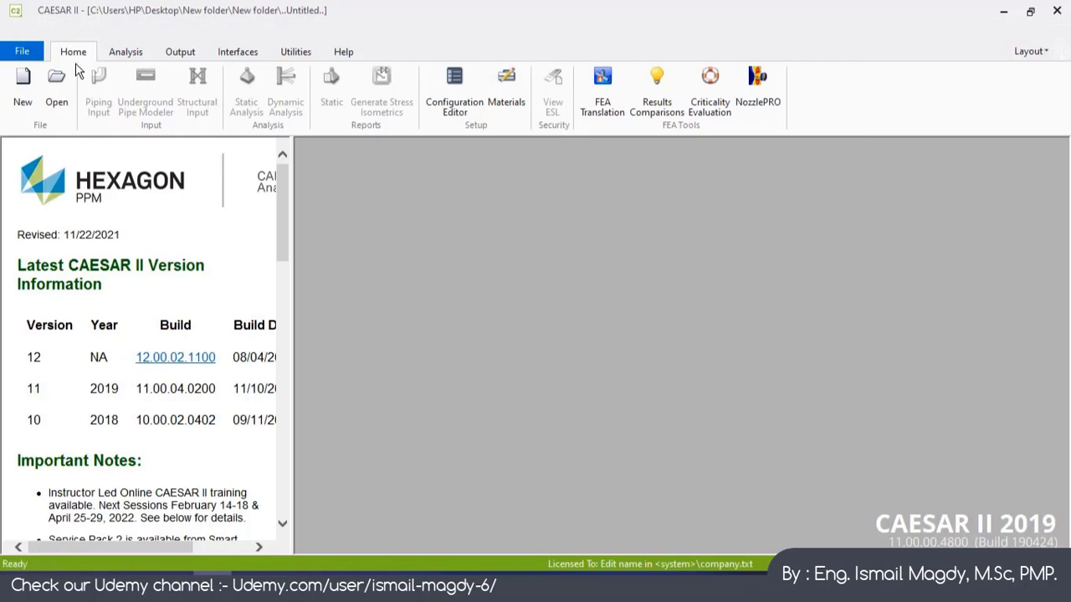
mouse_move(82, 53)
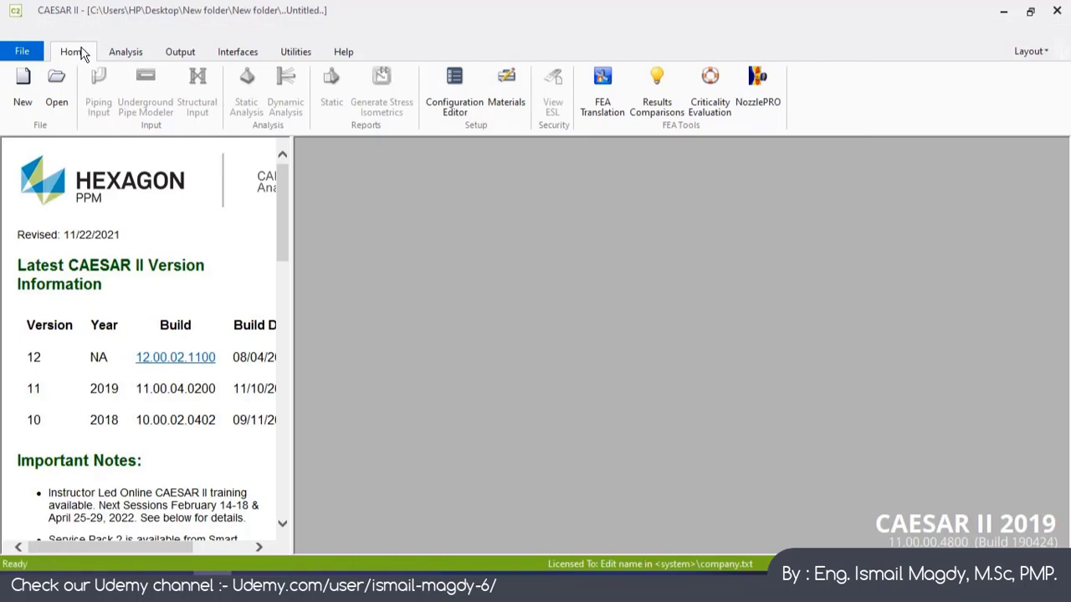
mouse_move(238, 52)
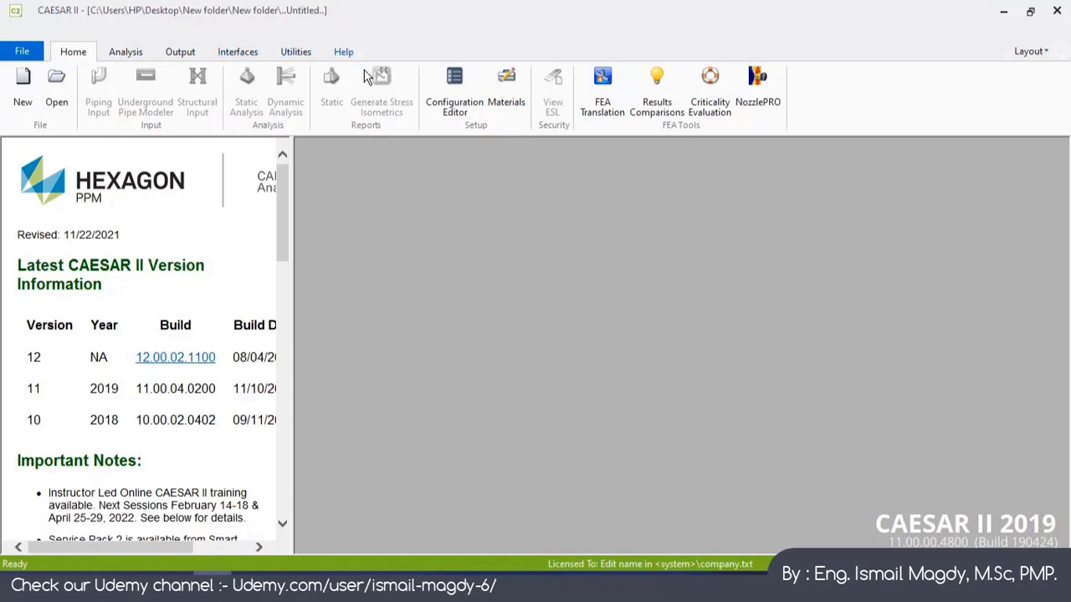
mouse_move(145, 92)
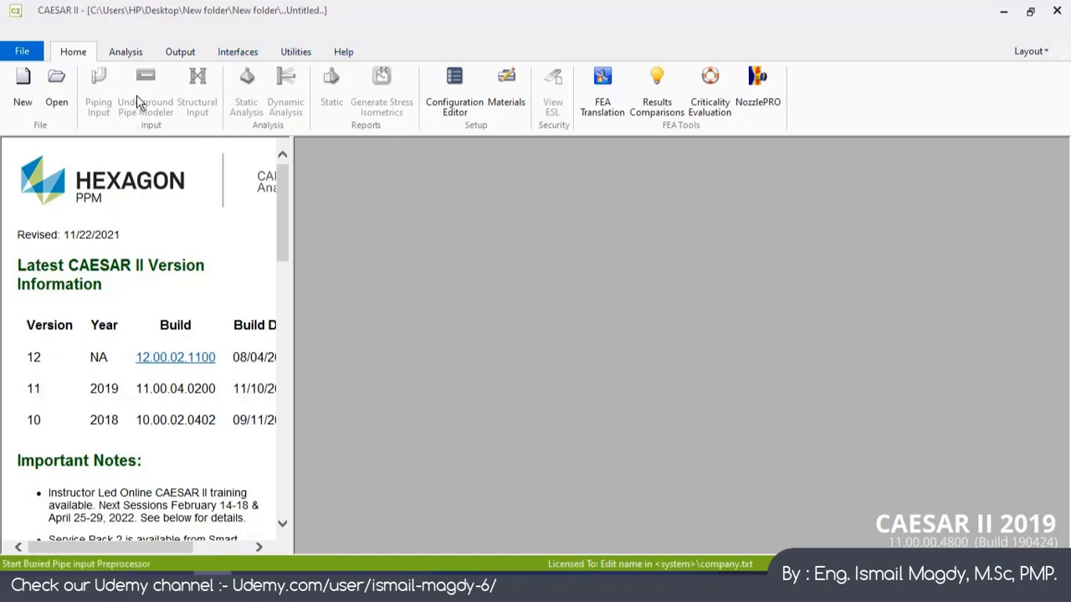
mouse_move(98, 88)
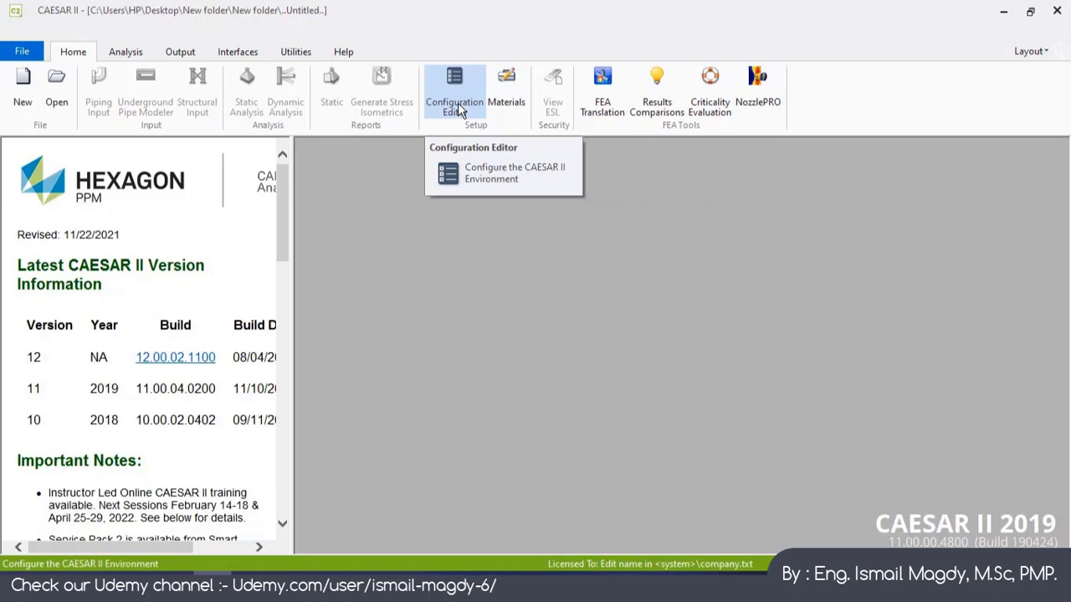
mouse_move(75, 117)
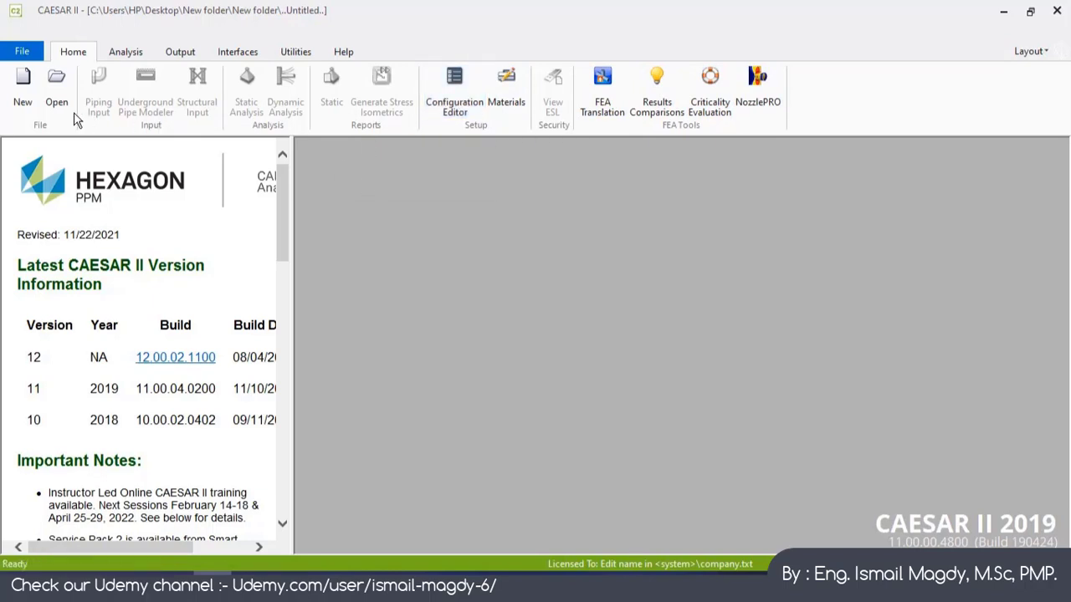
mouse_move(56, 87)
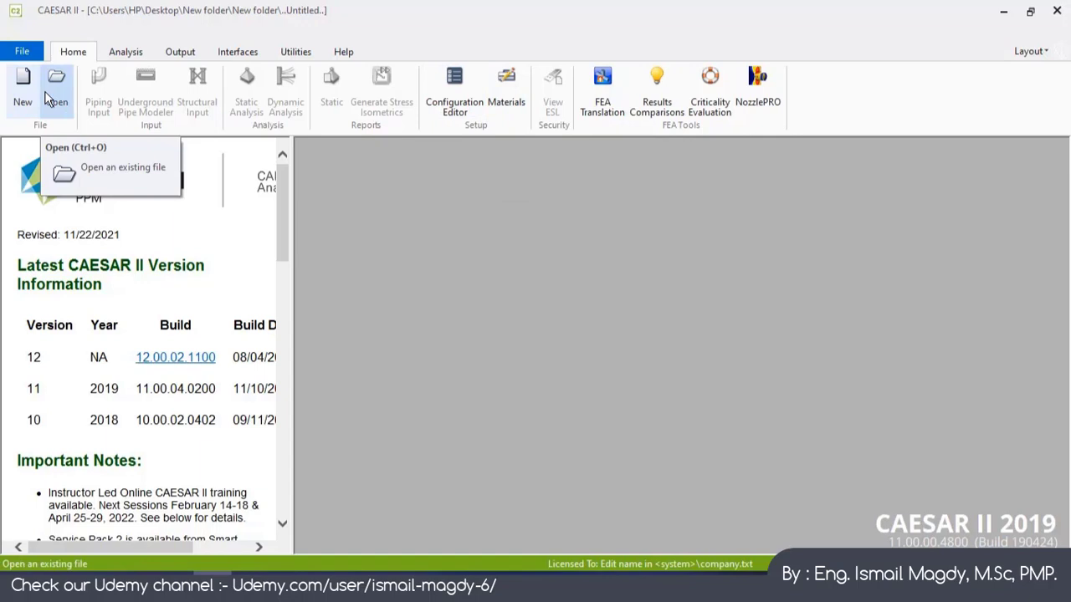
mouse_move(98, 87)
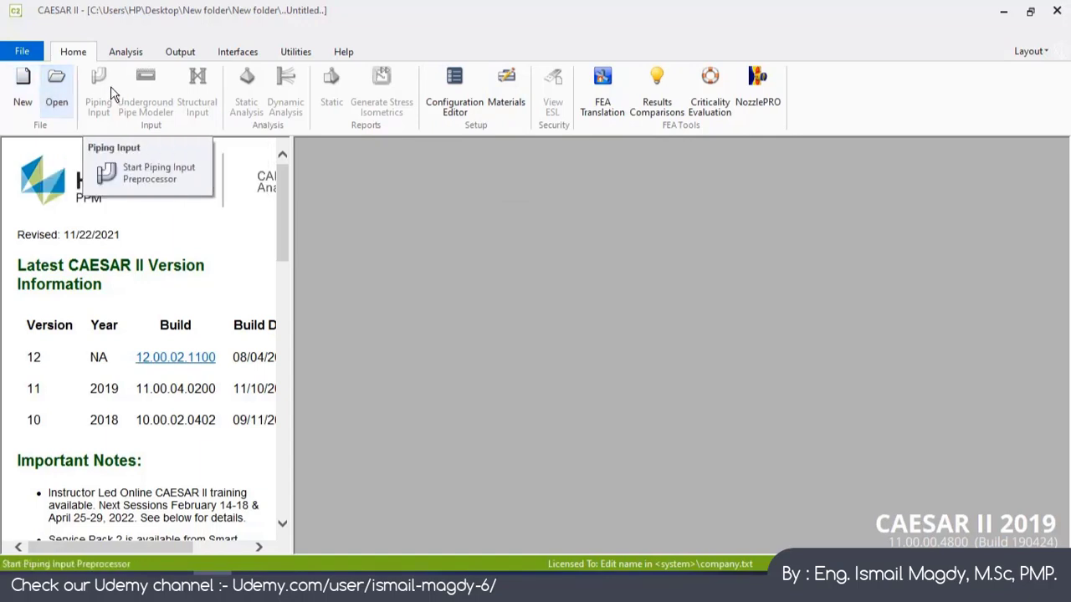
Show the Analysis ribbon with SIFs @ Intersections, WRC 107 and flange tools.
click(126, 51)
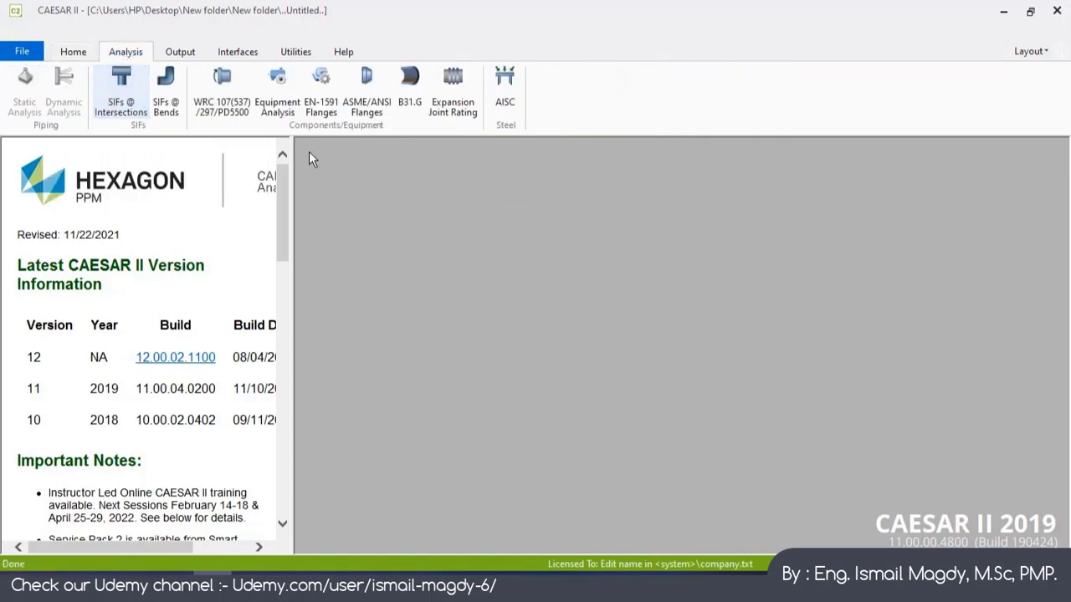
mouse_move(222, 92)
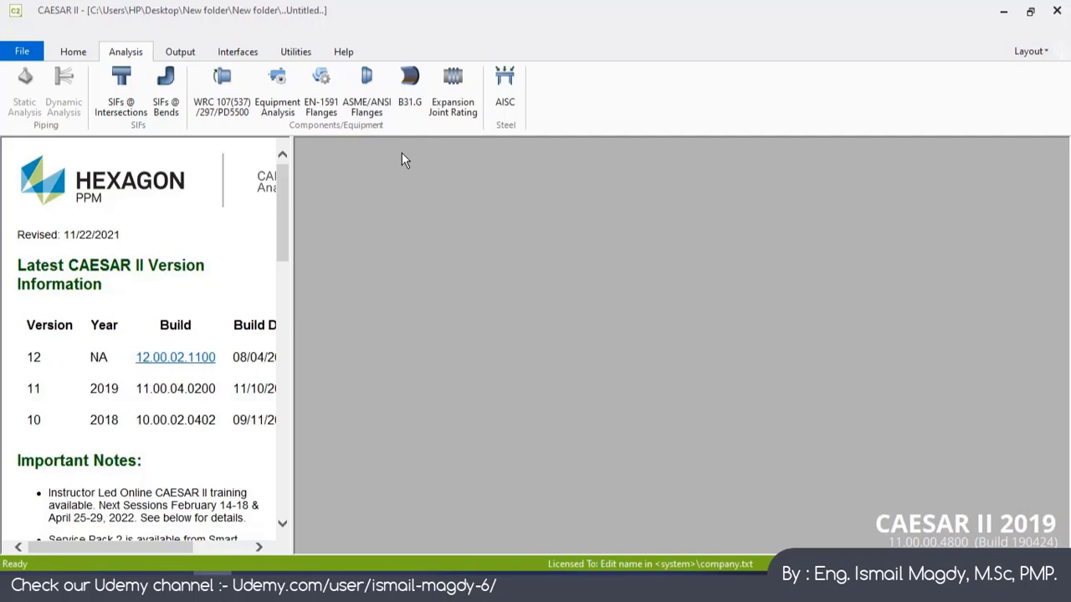
mouse_move(506, 88)
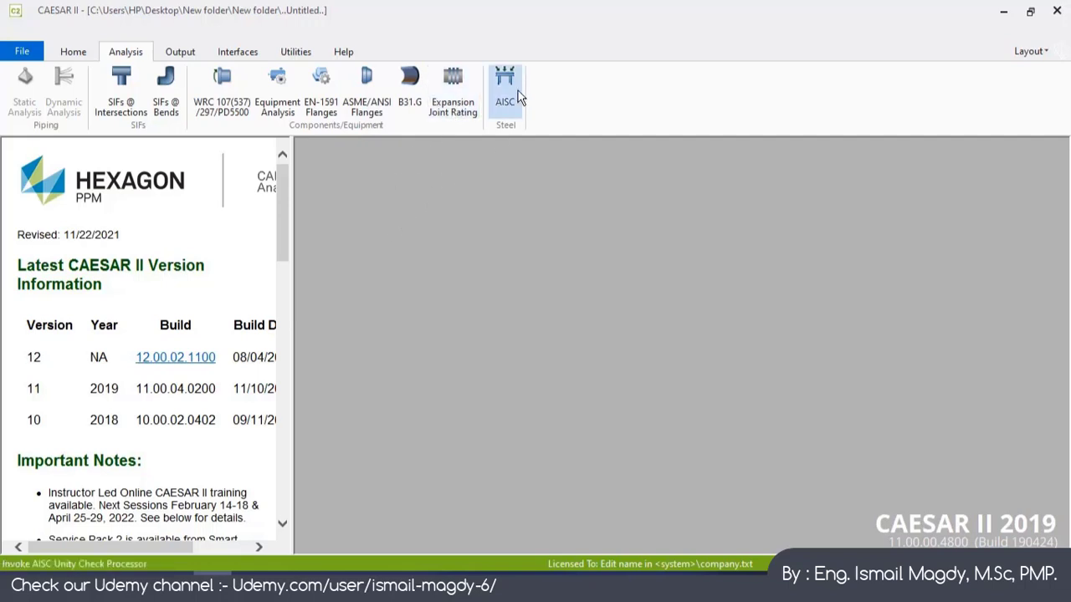
mouse_move(409, 301)
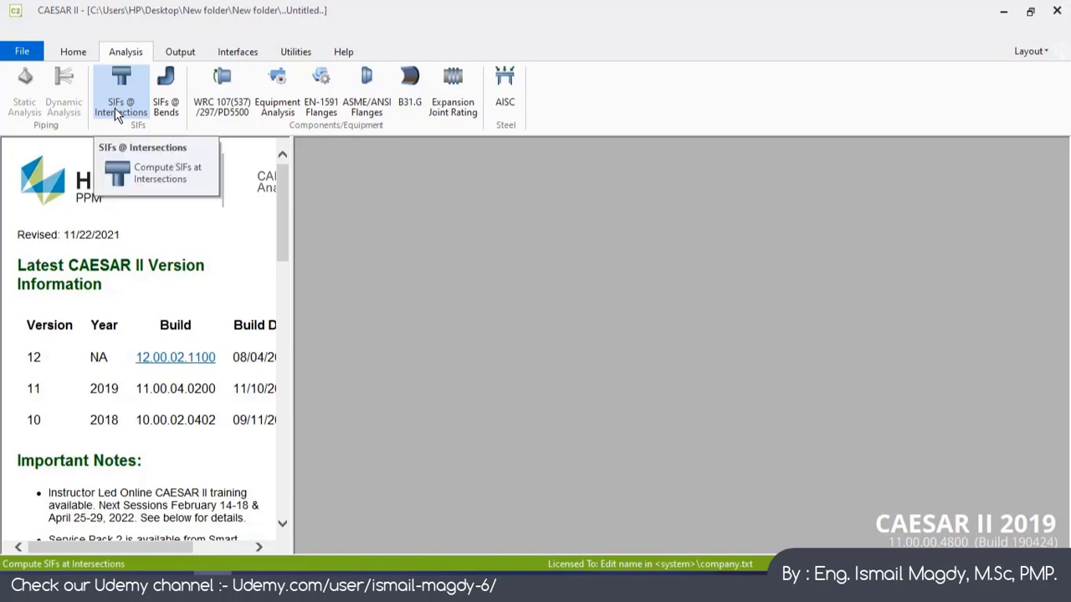
mouse_move(128, 101)
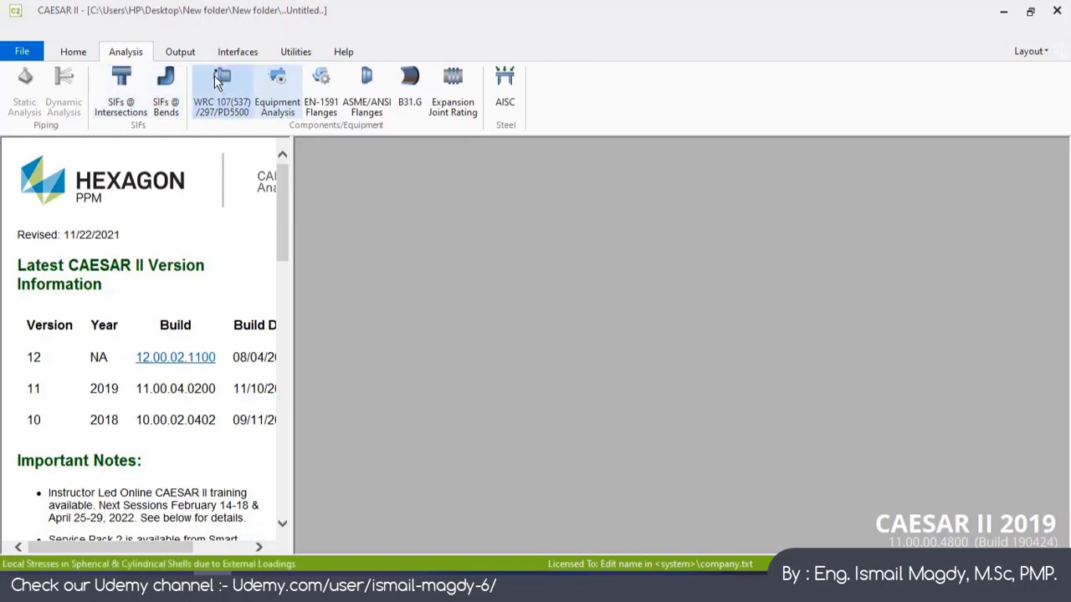
Show the Output ribbon with its Reports, Animations and Isogen groups.
click(179, 51)
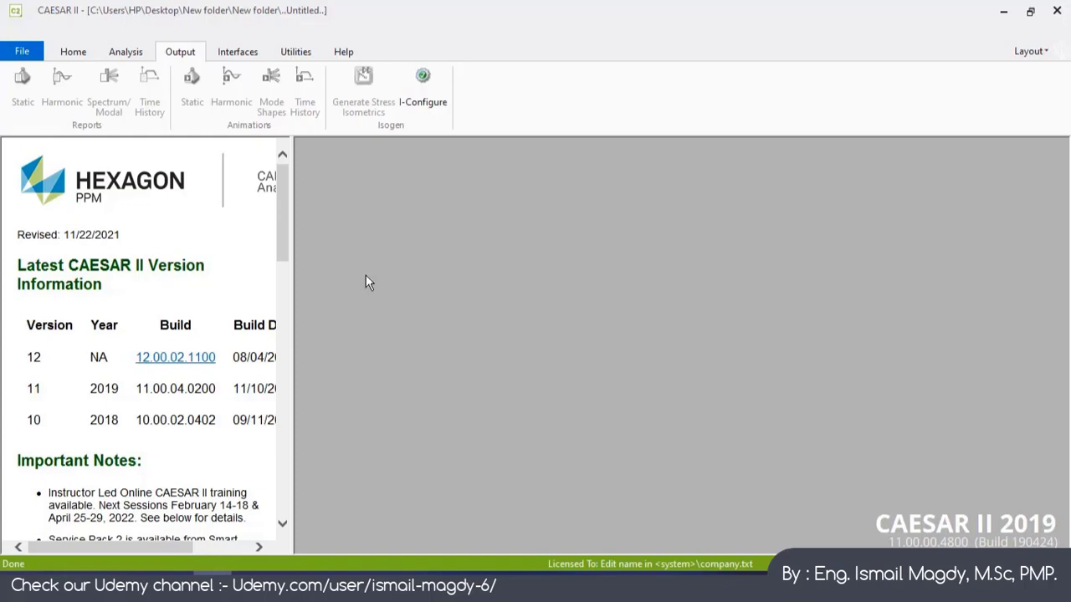
mouse_move(358, 286)
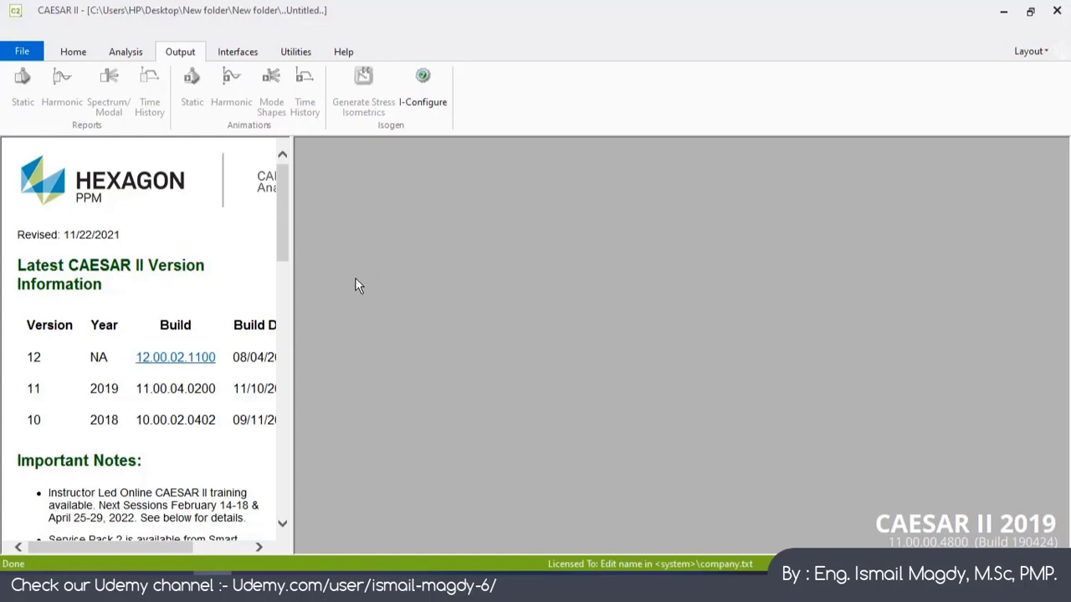
mouse_move(345, 198)
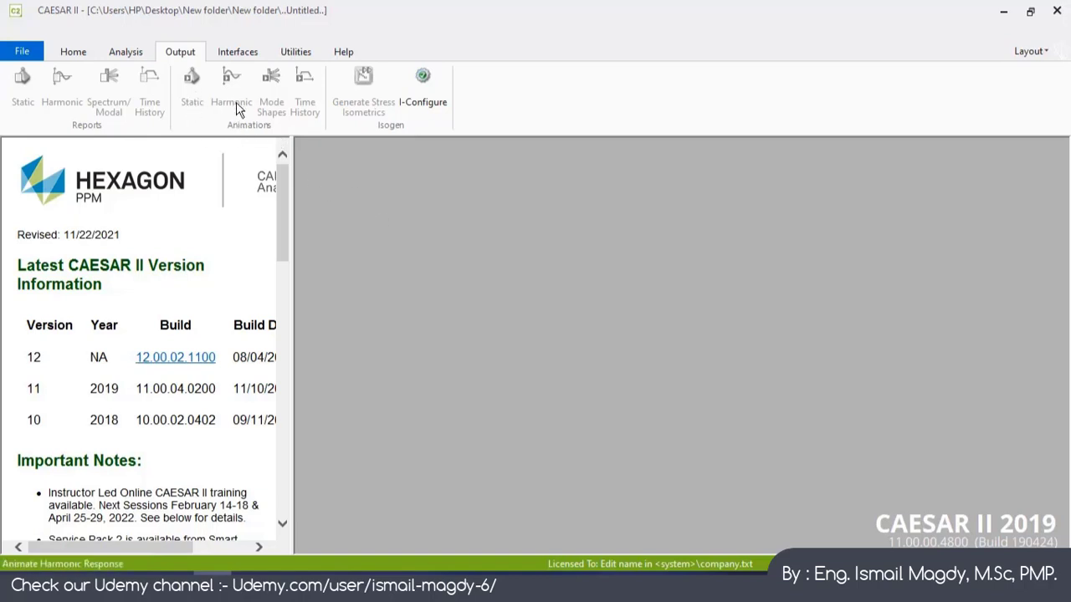
mouse_move(386, 229)
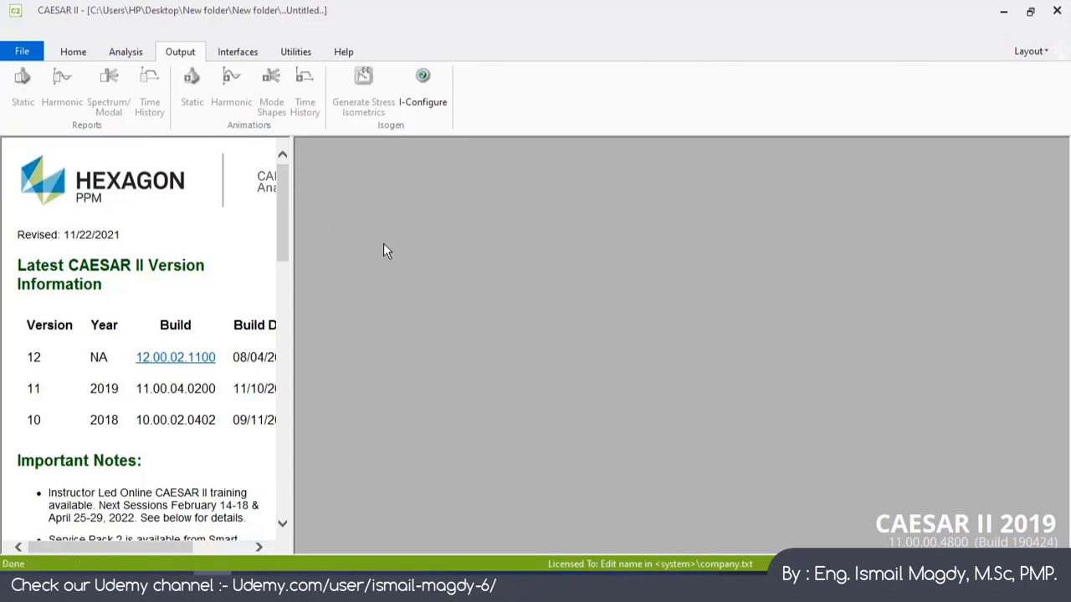
mouse_move(309, 164)
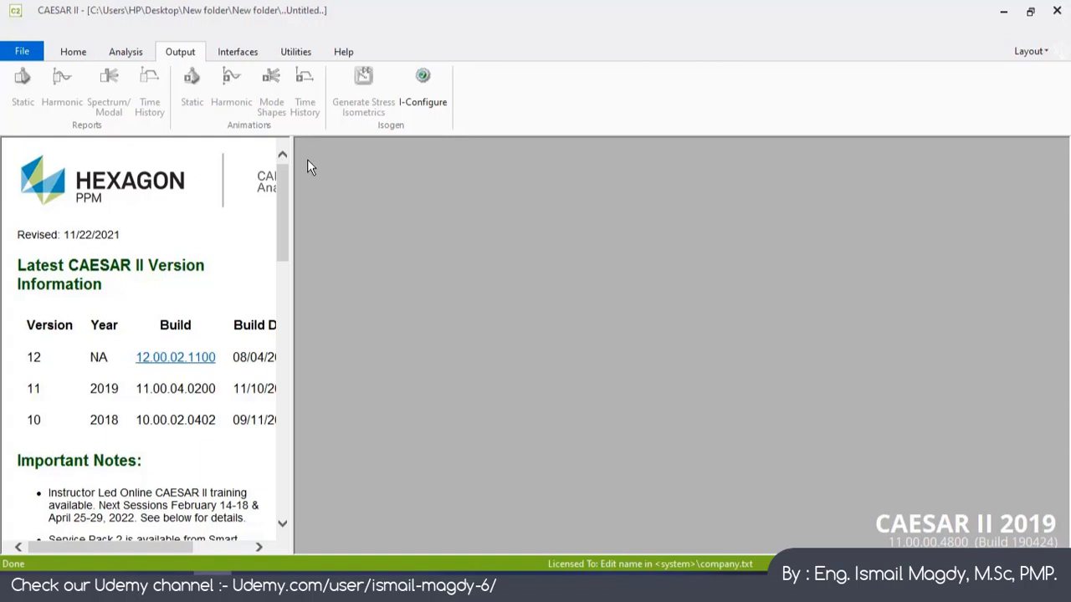
Show the Interfaces ribbon with Generic, Hydraulic and CAD commands.
click(238, 51)
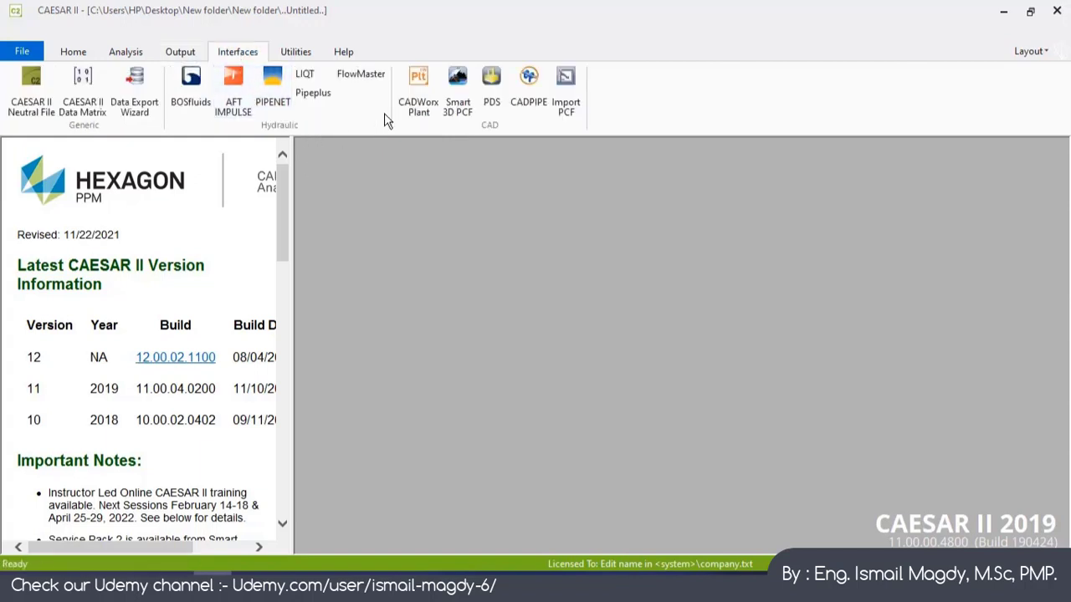
mouse_move(396, 199)
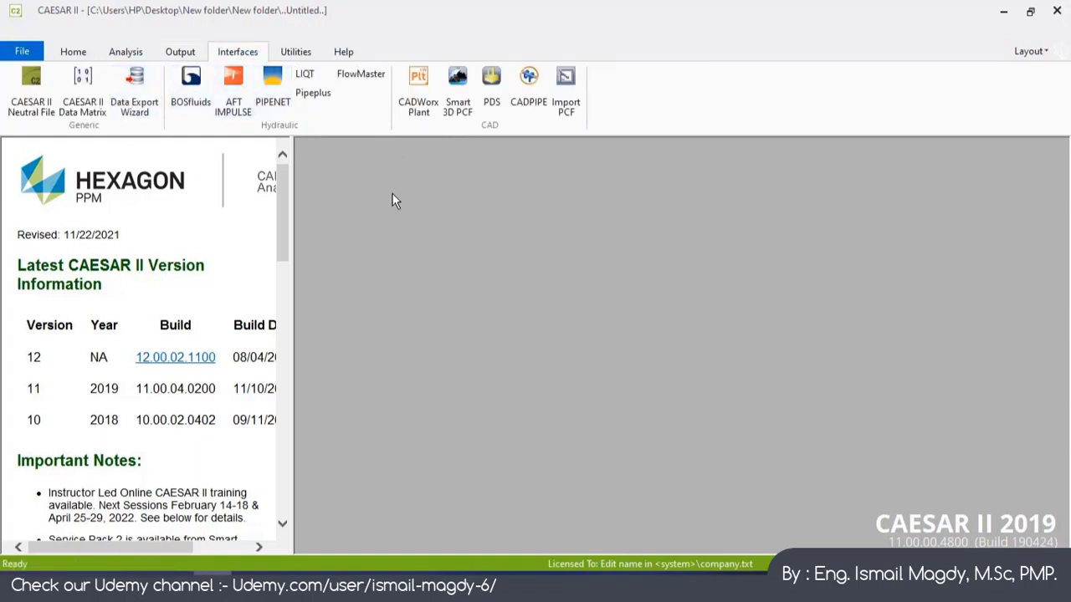
mouse_move(364, 245)
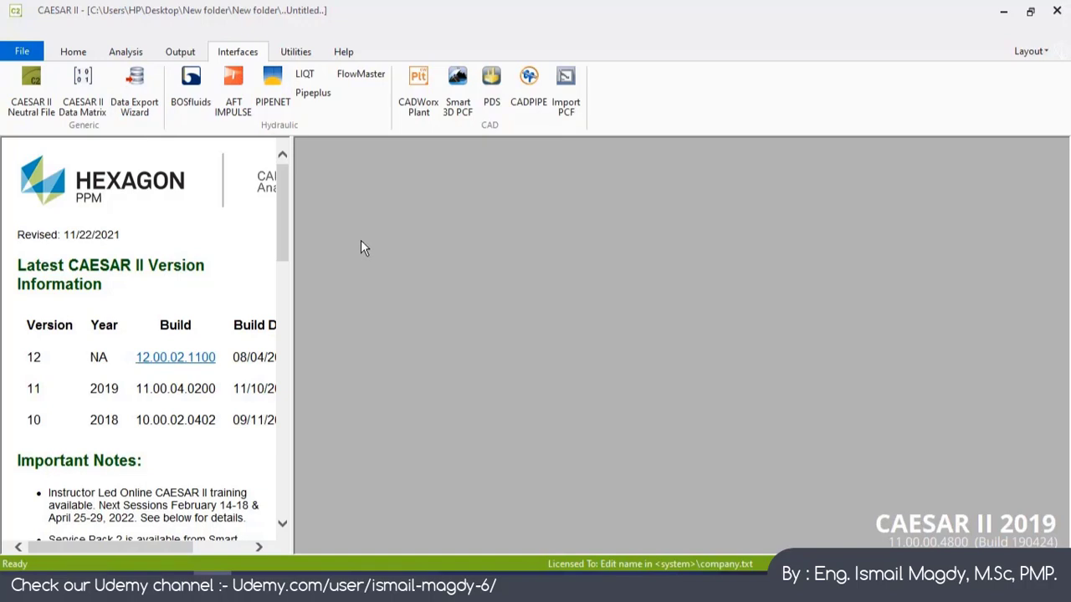
mouse_move(308, 79)
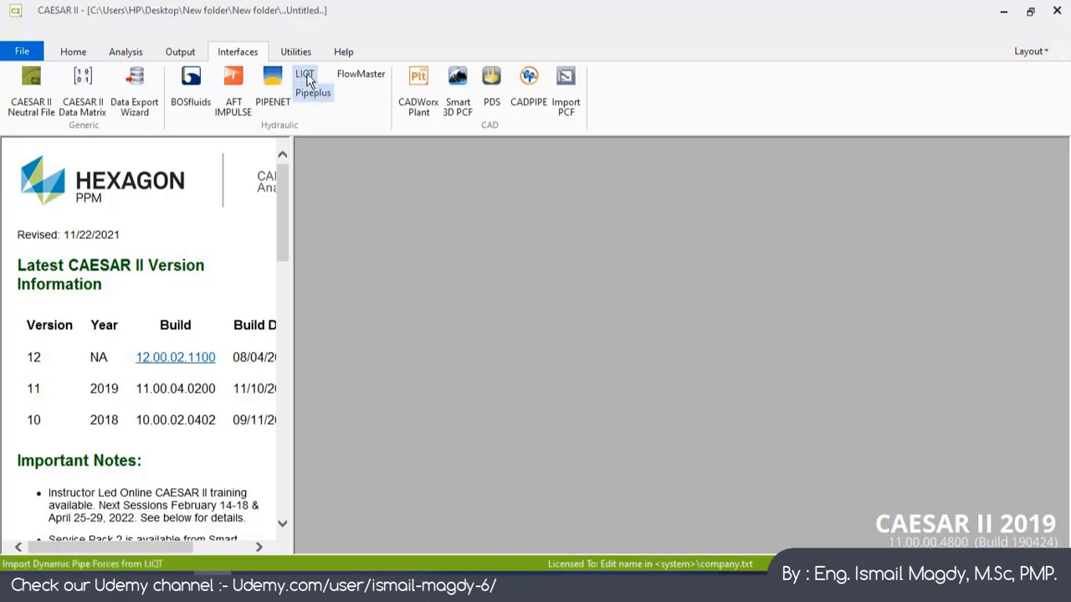
Show the Utilities ribbon, including Configuration Editor and unit conversion tools.
click(295, 51)
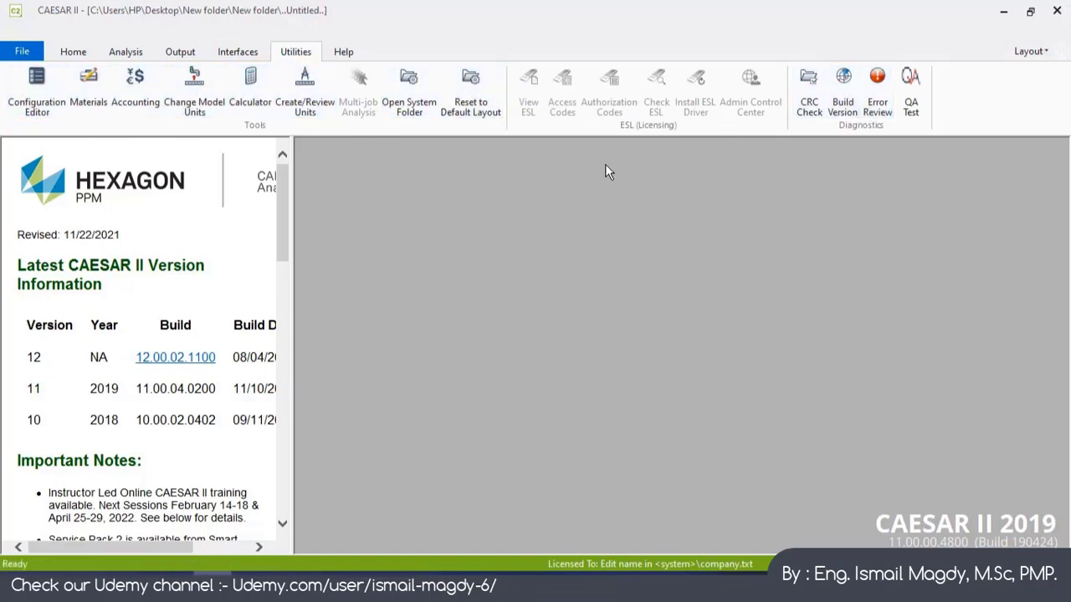
mouse_move(750, 100)
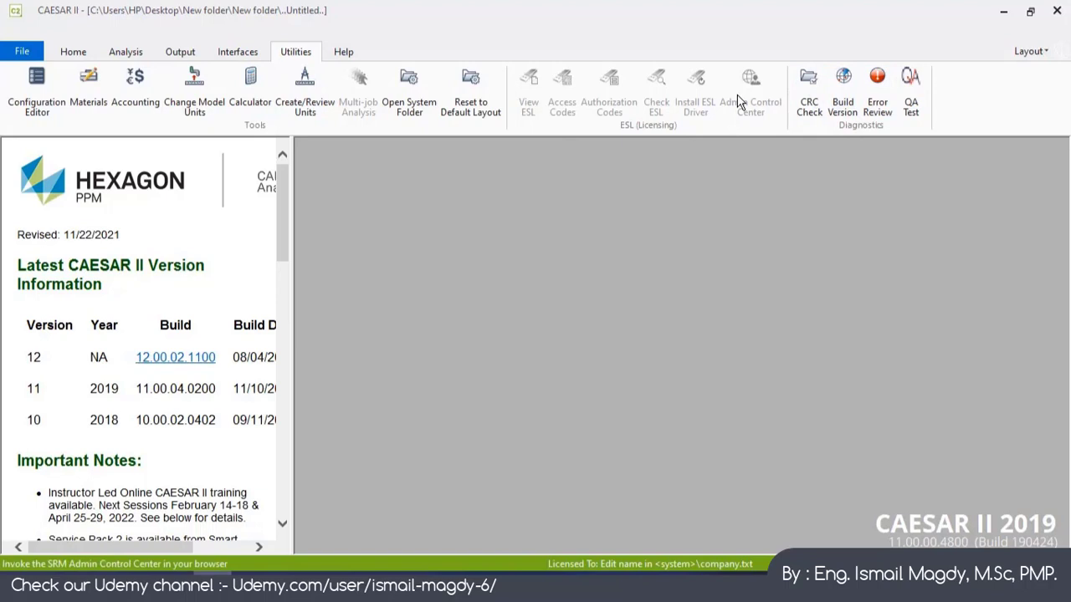
mouse_move(356, 138)
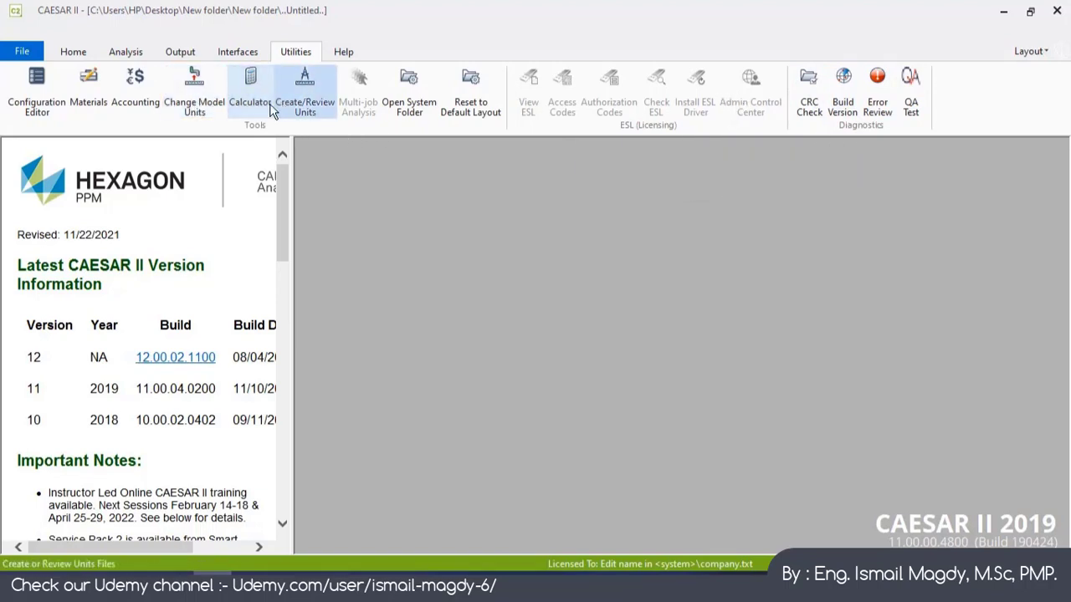
mouse_move(36, 92)
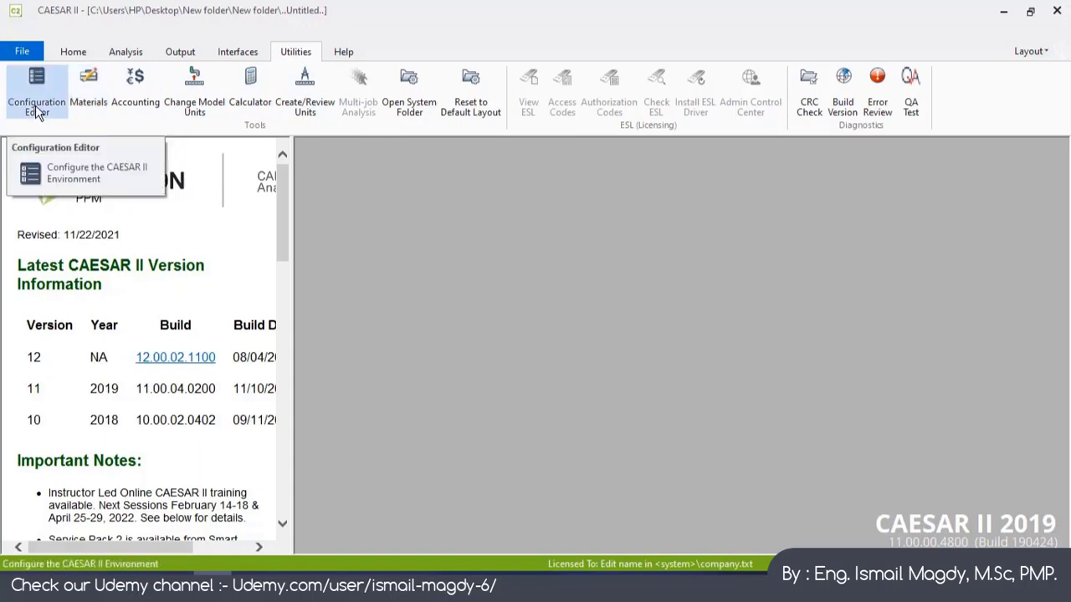
mouse_move(376, 220)
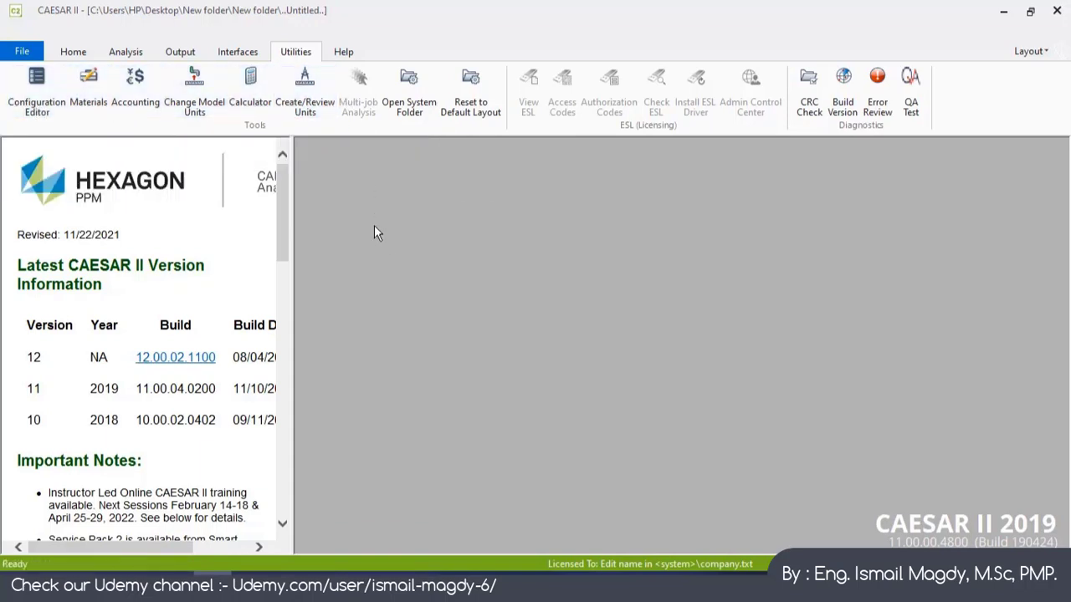
mouse_move(388, 214)
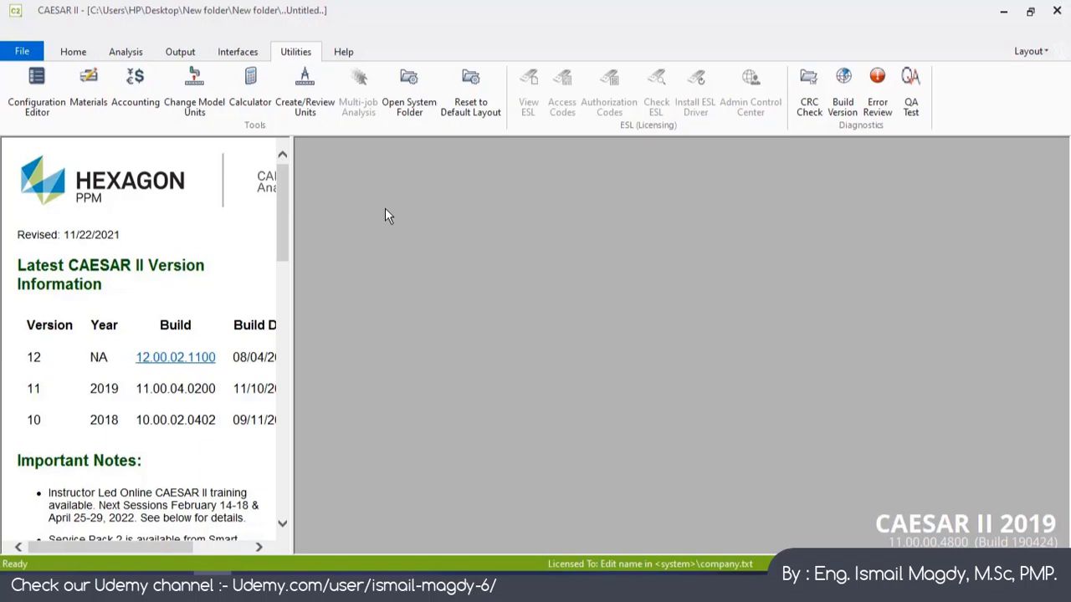
mouse_move(383, 214)
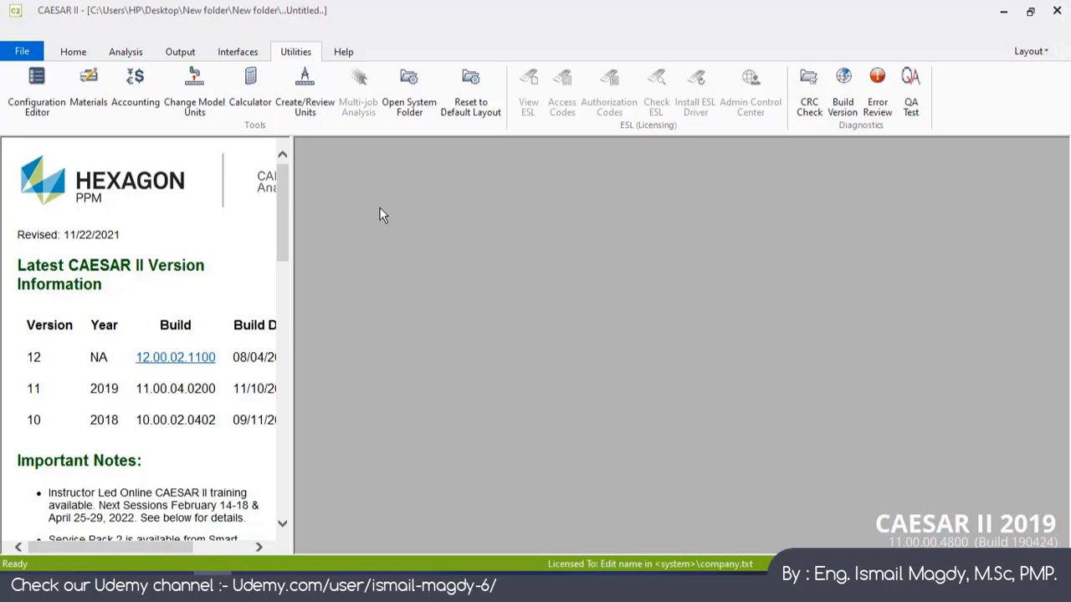
Look over the Help tab resources, then return to the Home ribbon.
click(343, 51)
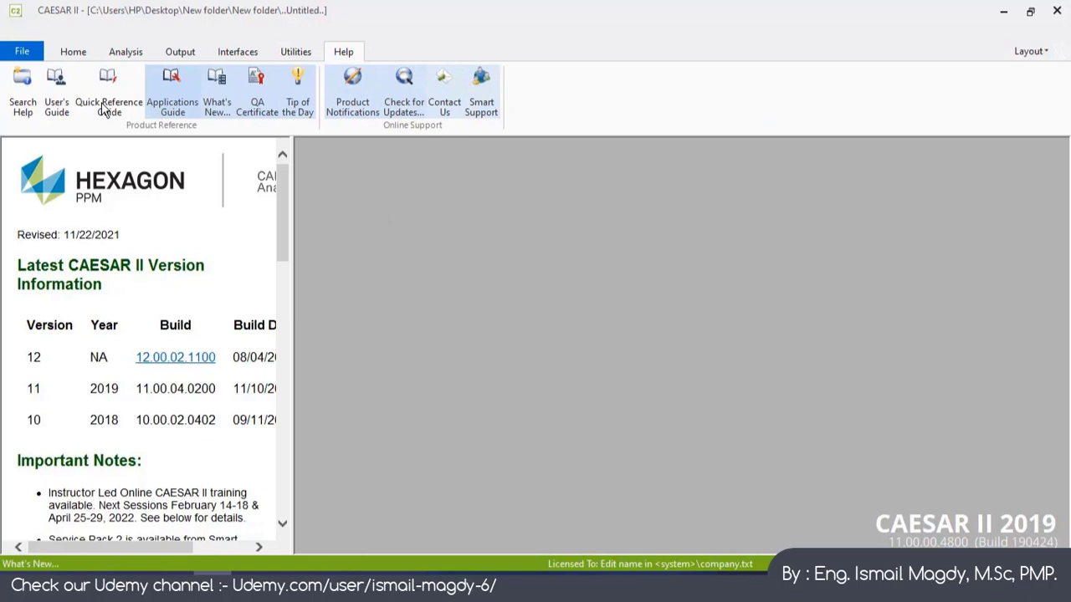
click(73, 51)
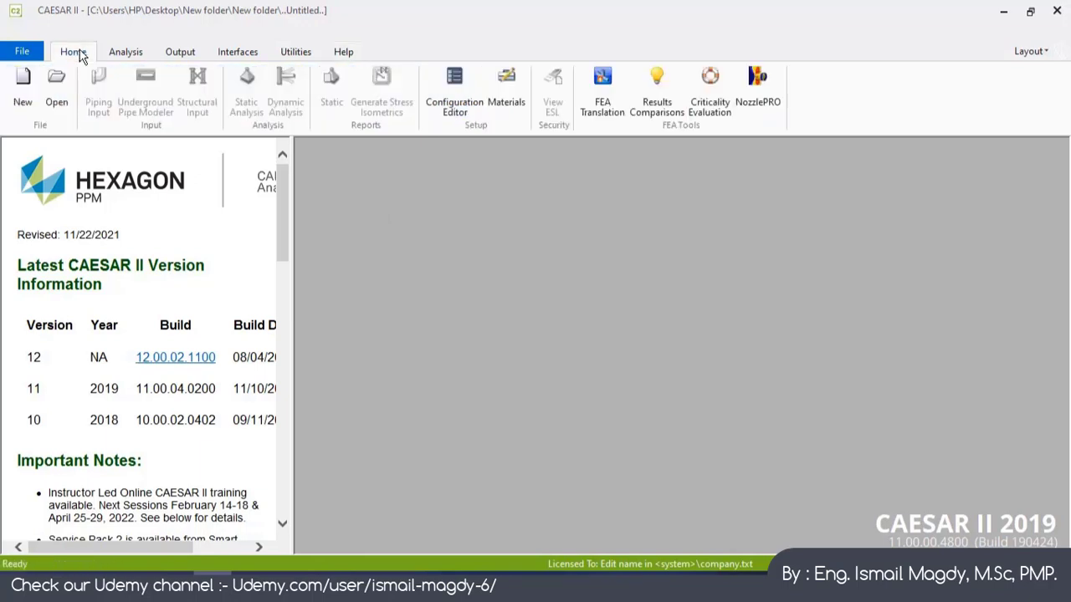
mouse_move(340, 224)
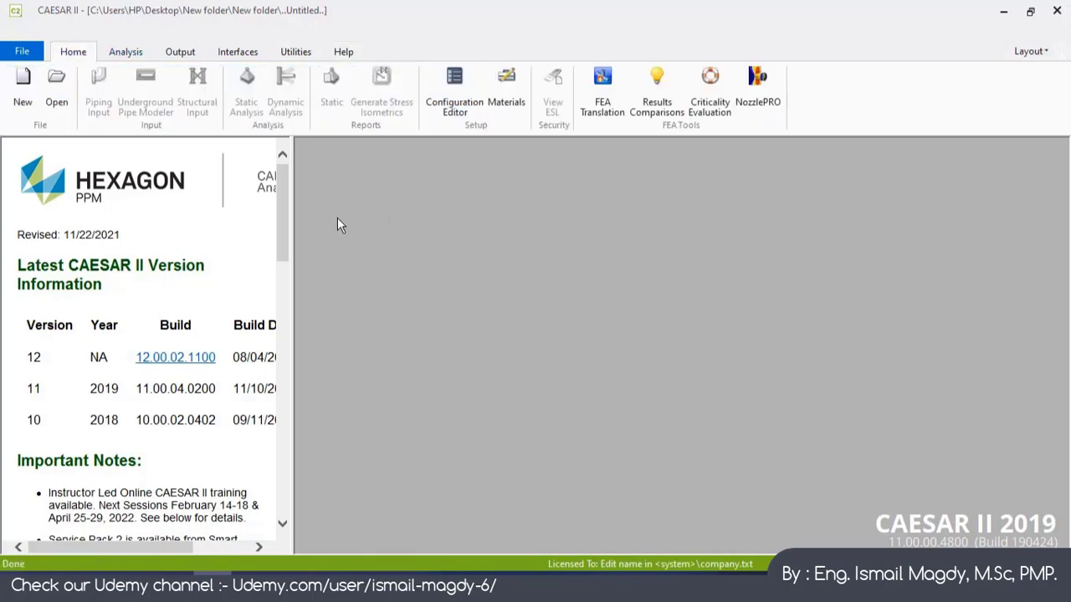
mouse_move(363, 292)
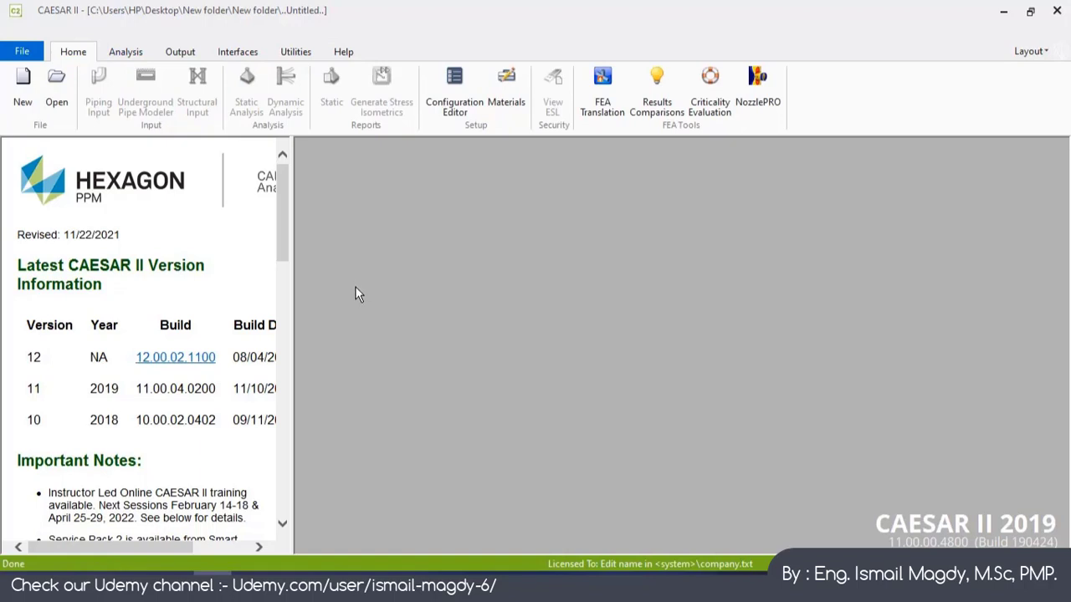
mouse_move(335, 291)
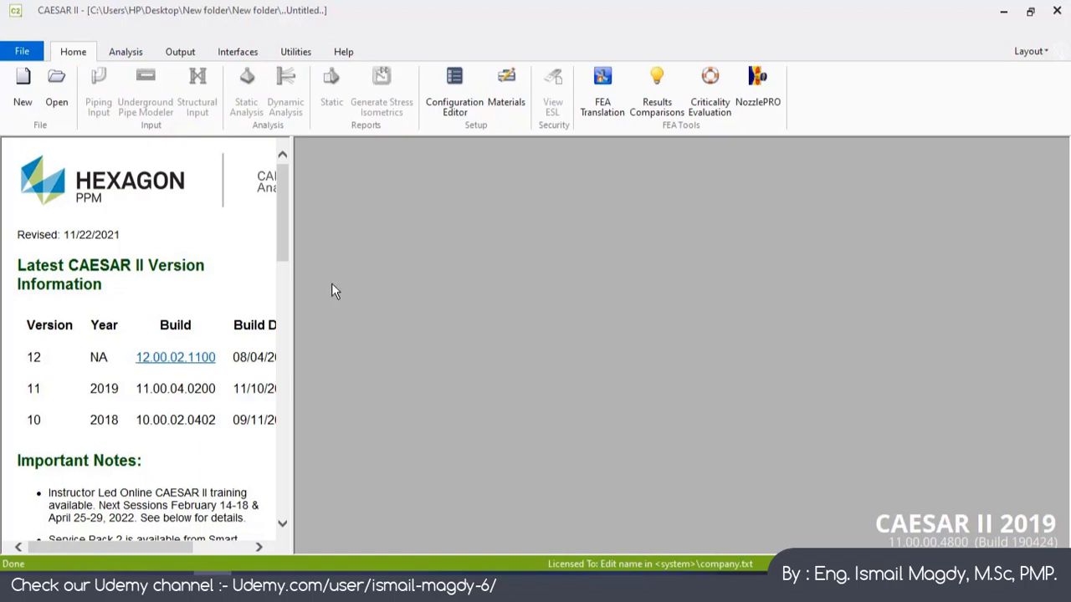
mouse_move(454, 88)
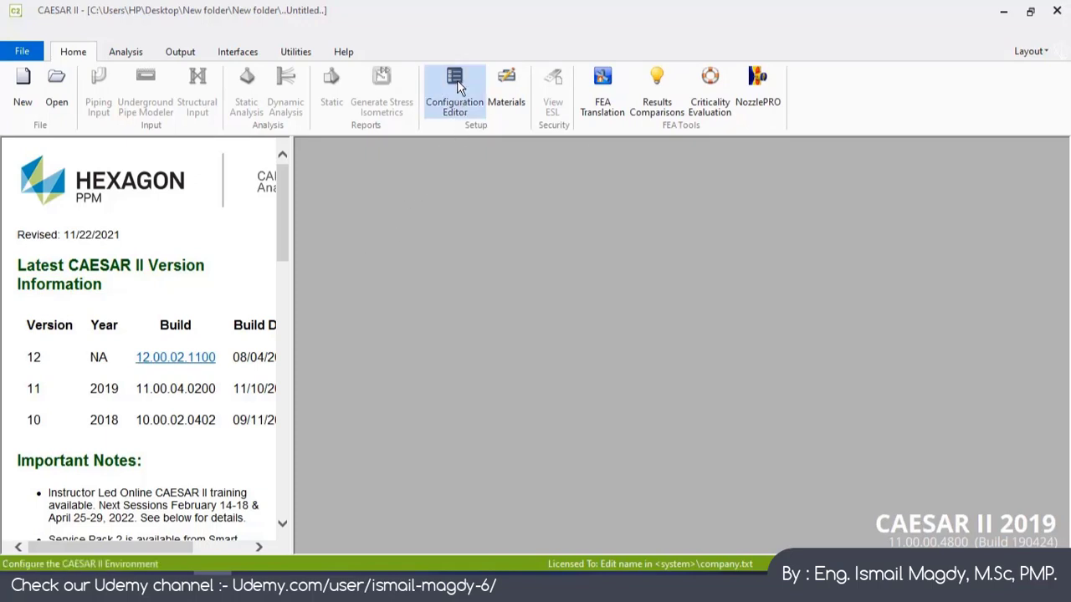
Open Configuration Editor's Database Definitions and review the expansion joint file list unchanged.
click(454, 87)
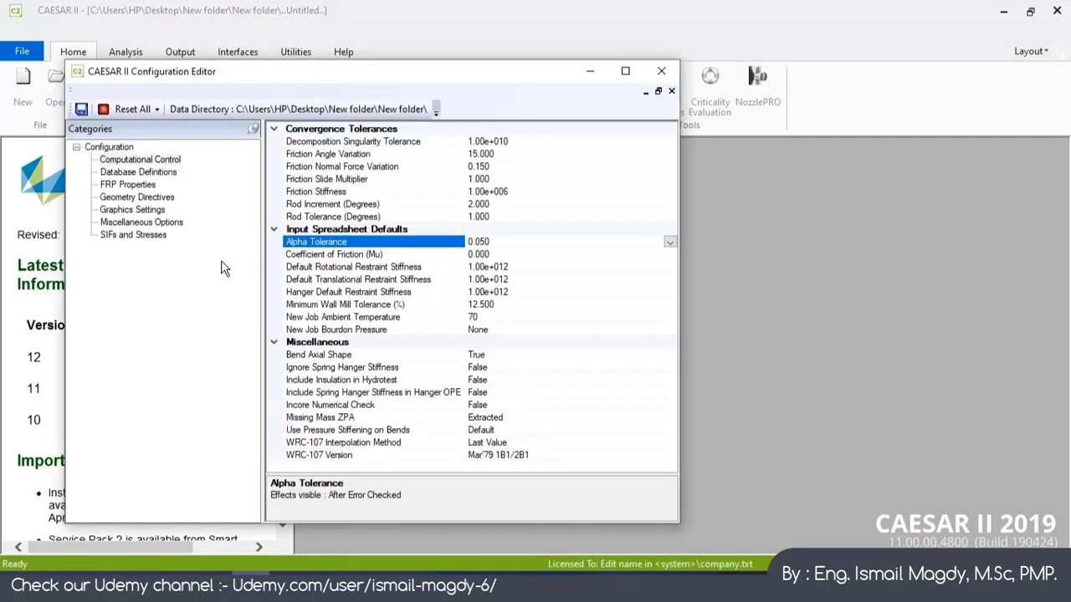
mouse_move(164, 273)
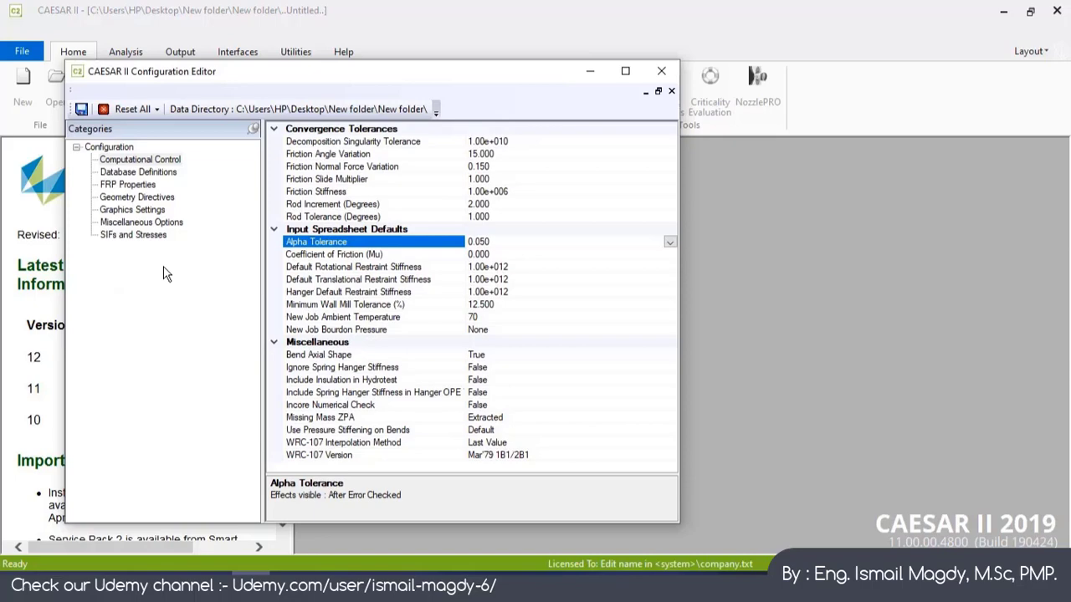
mouse_move(134, 175)
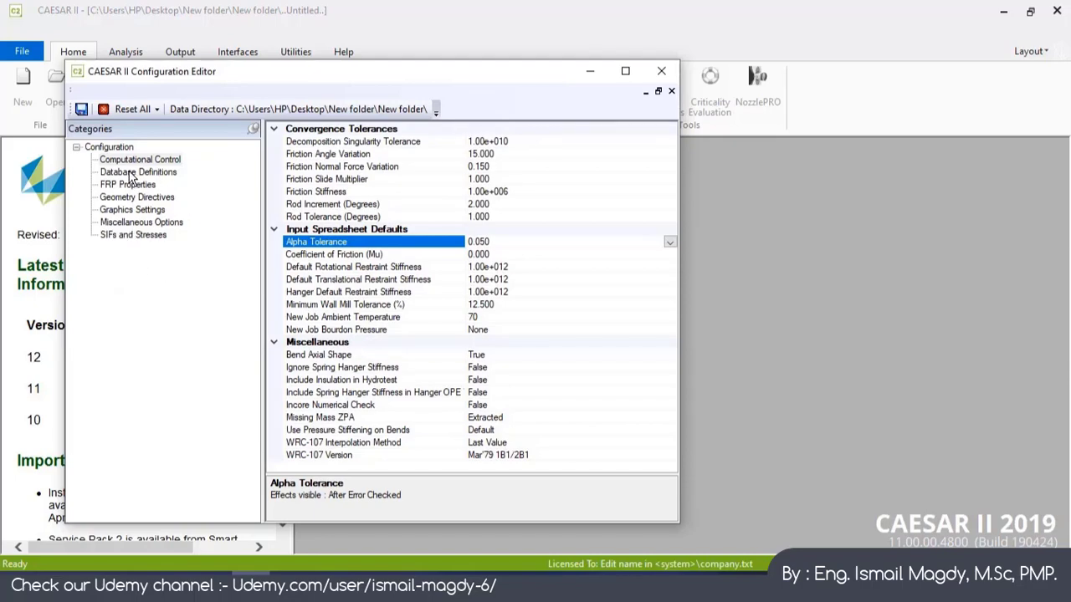
click(138, 171)
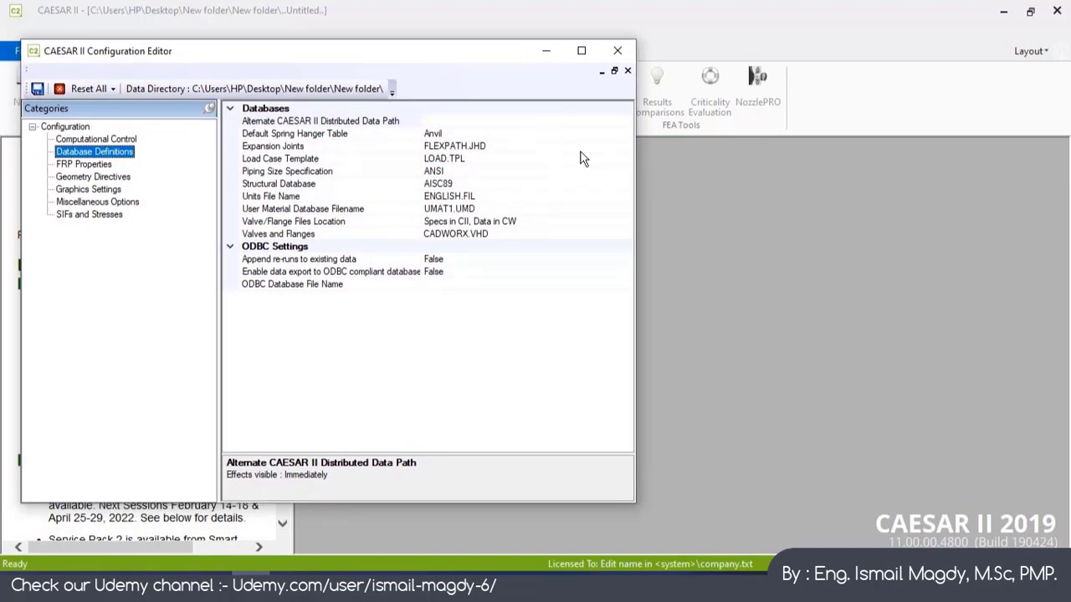
mouse_move(618, 153)
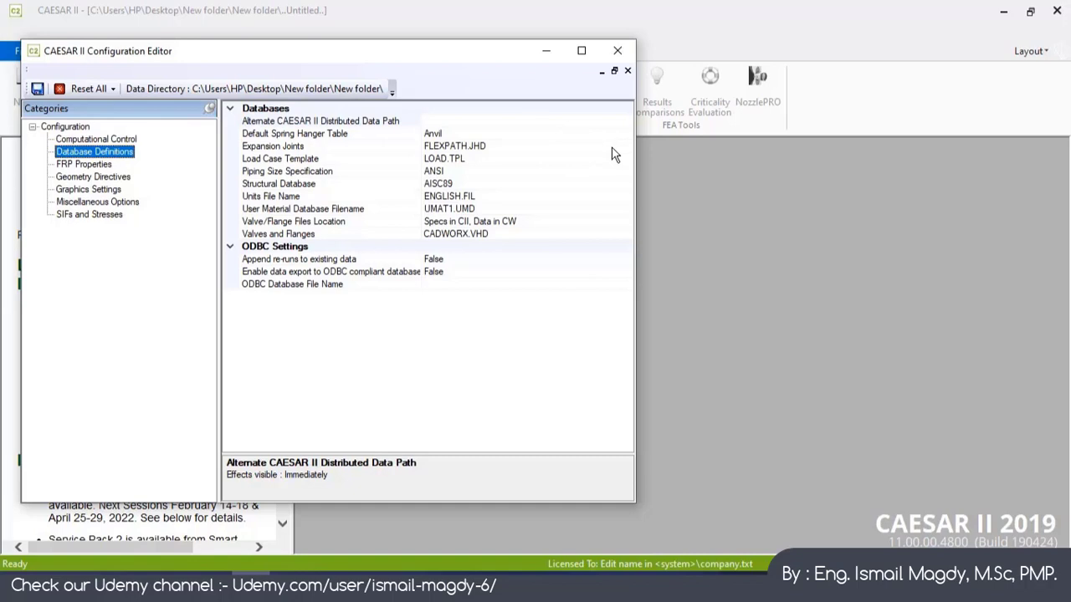
mouse_move(310, 154)
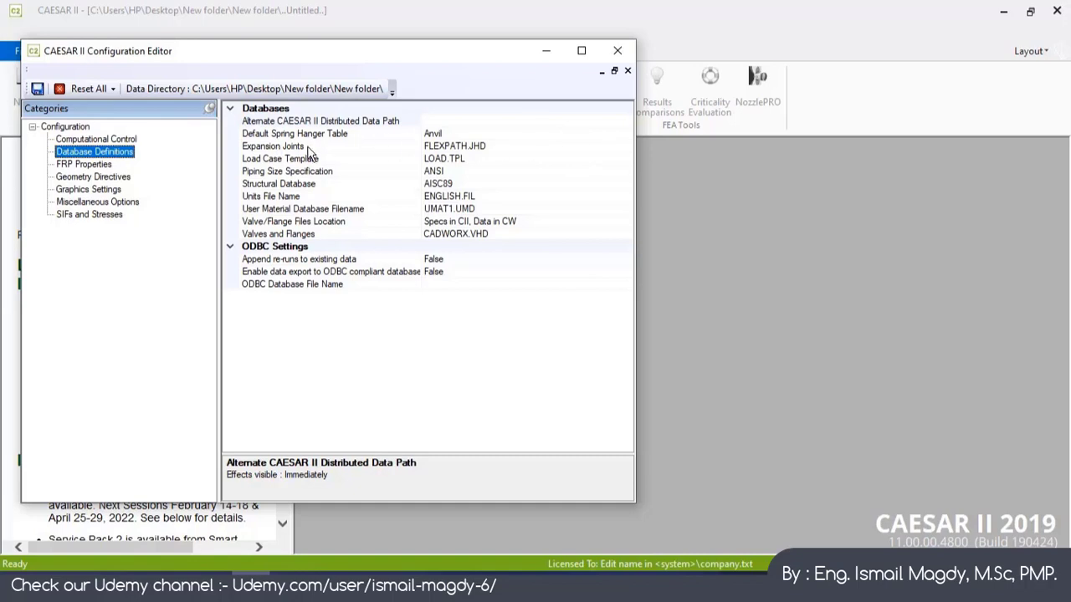
click(272, 146)
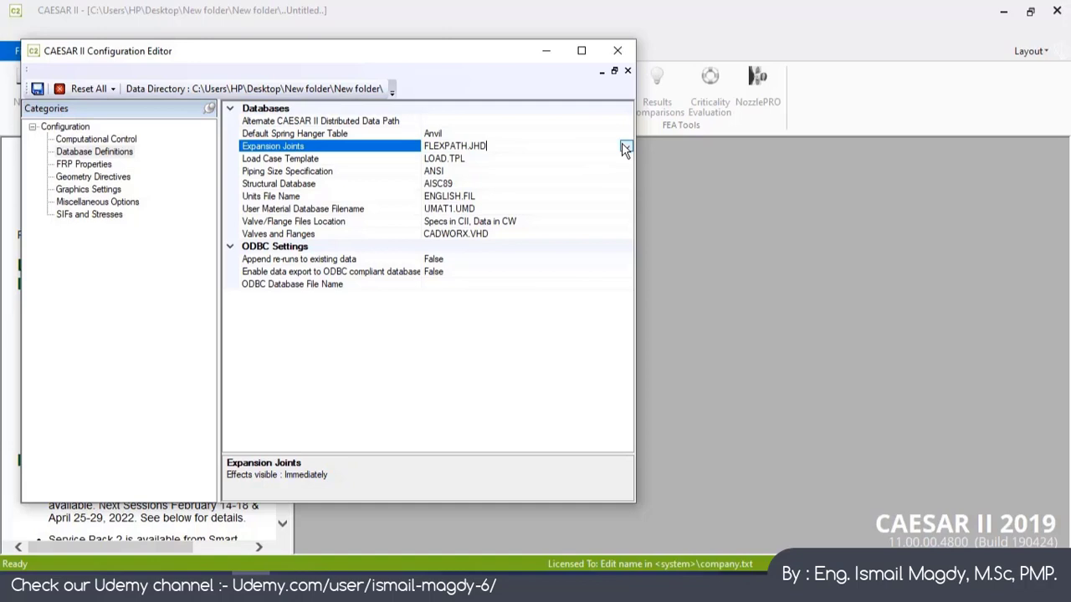
click(625, 145)
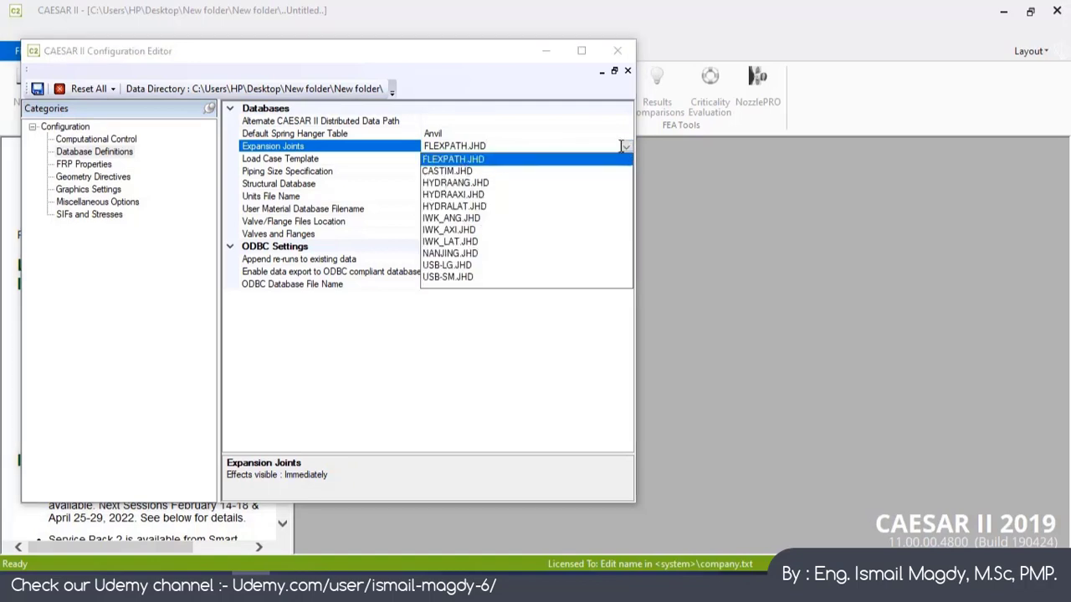
click(453, 159)
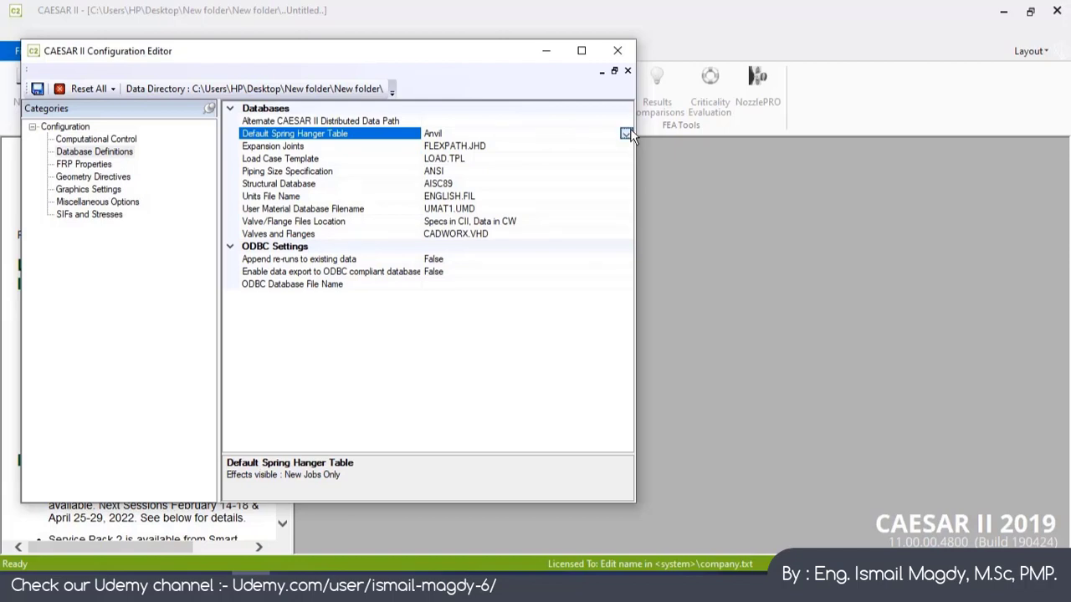
Keep Anvil hangers and the structural database, and set Units File Name to BAR.FIL.
click(626, 134)
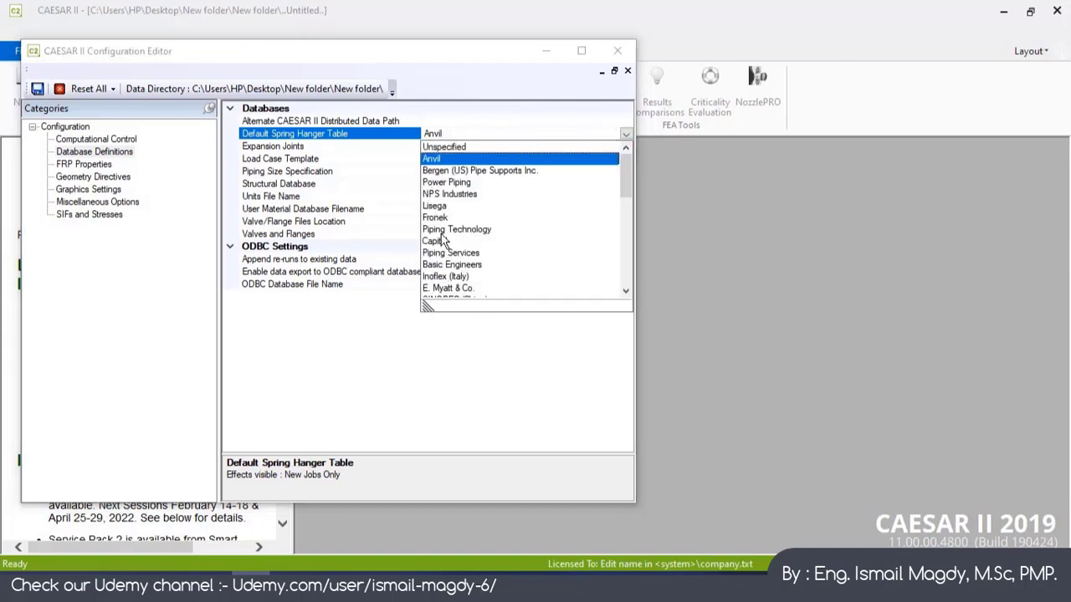
mouse_move(441, 170)
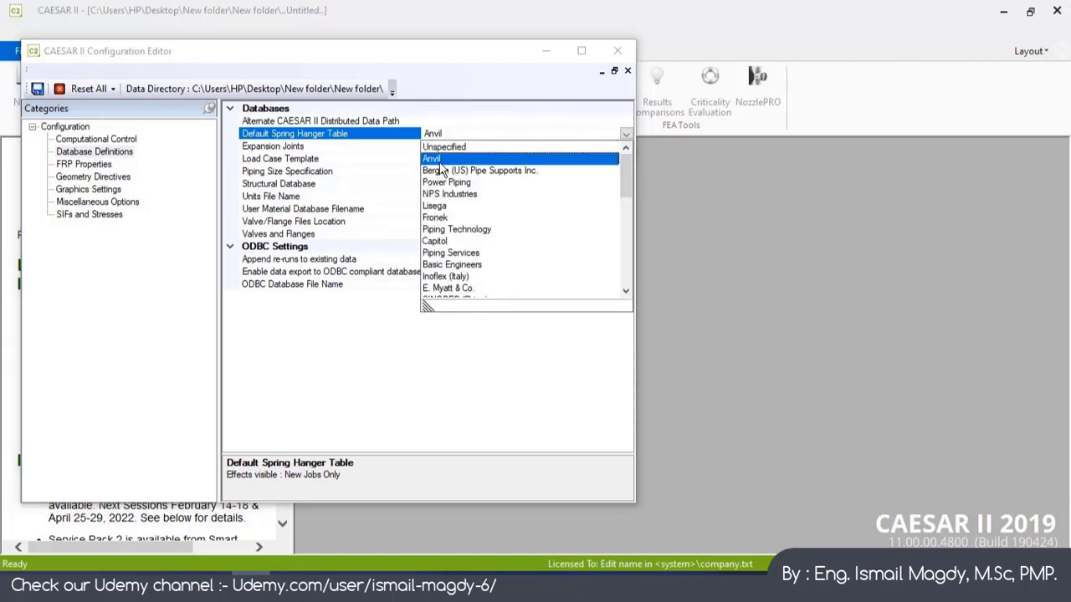
click(432, 158)
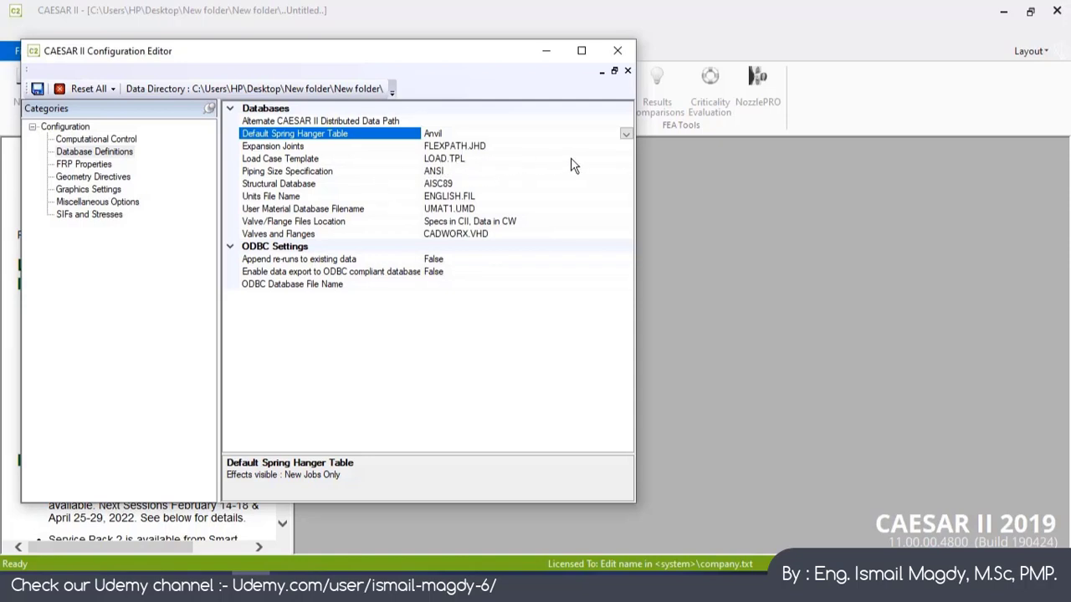
mouse_move(444, 79)
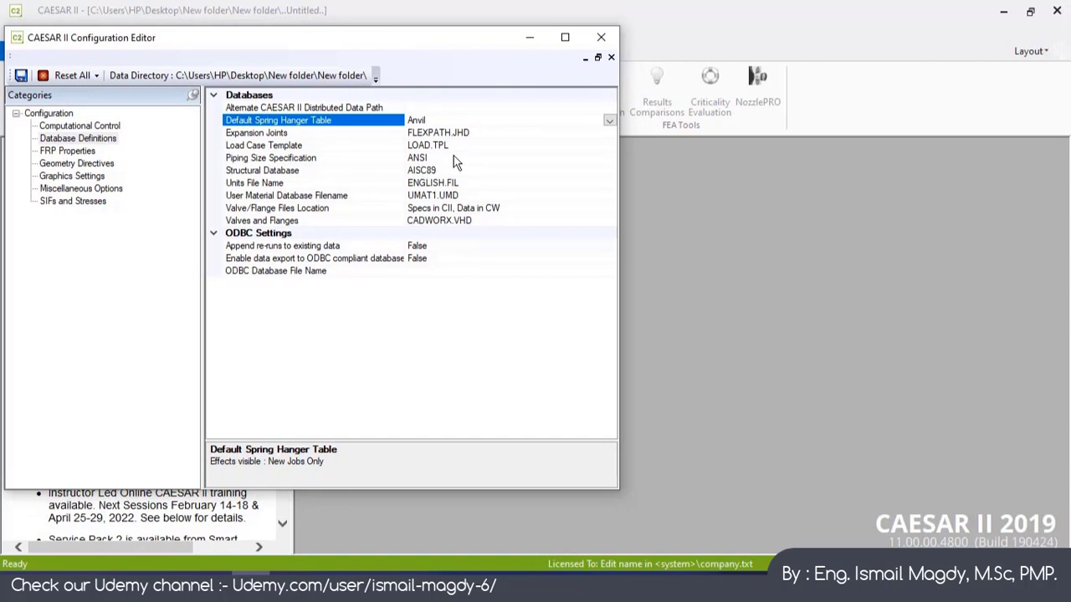
mouse_move(445, 165)
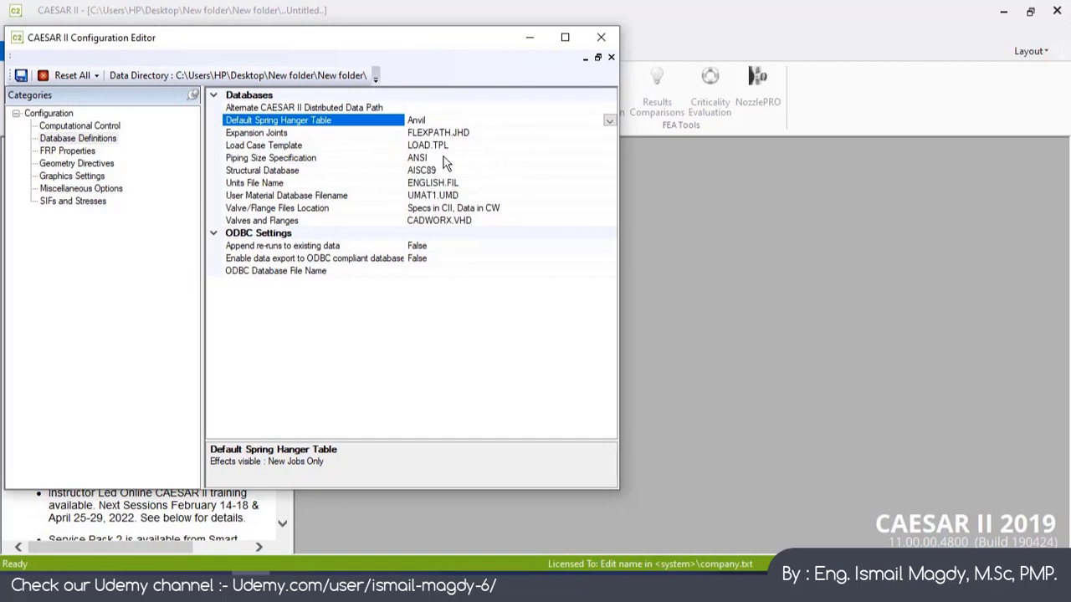
mouse_move(495, 175)
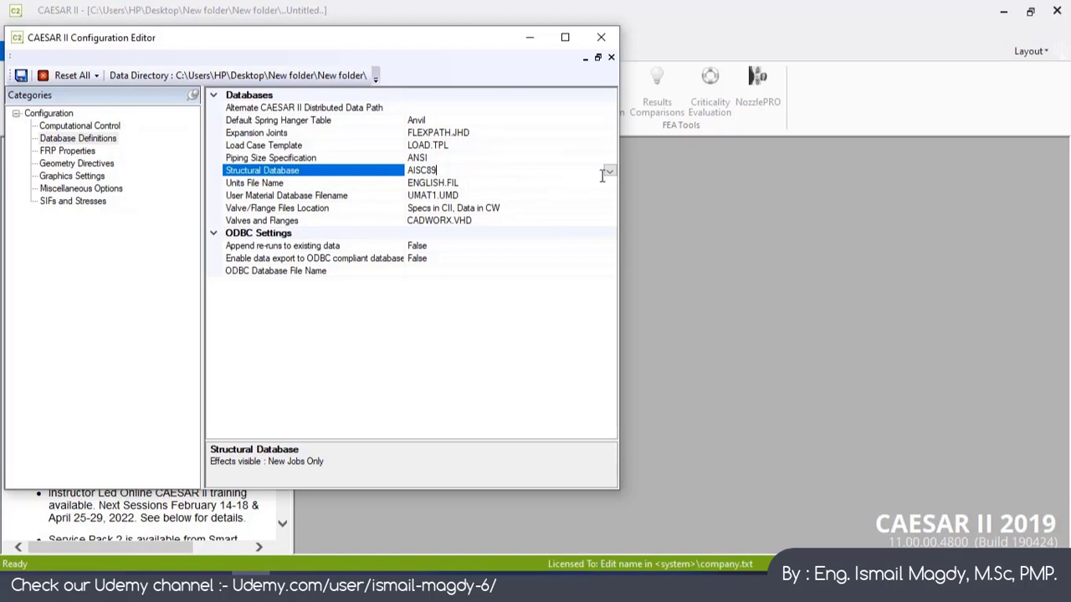
click(609, 171)
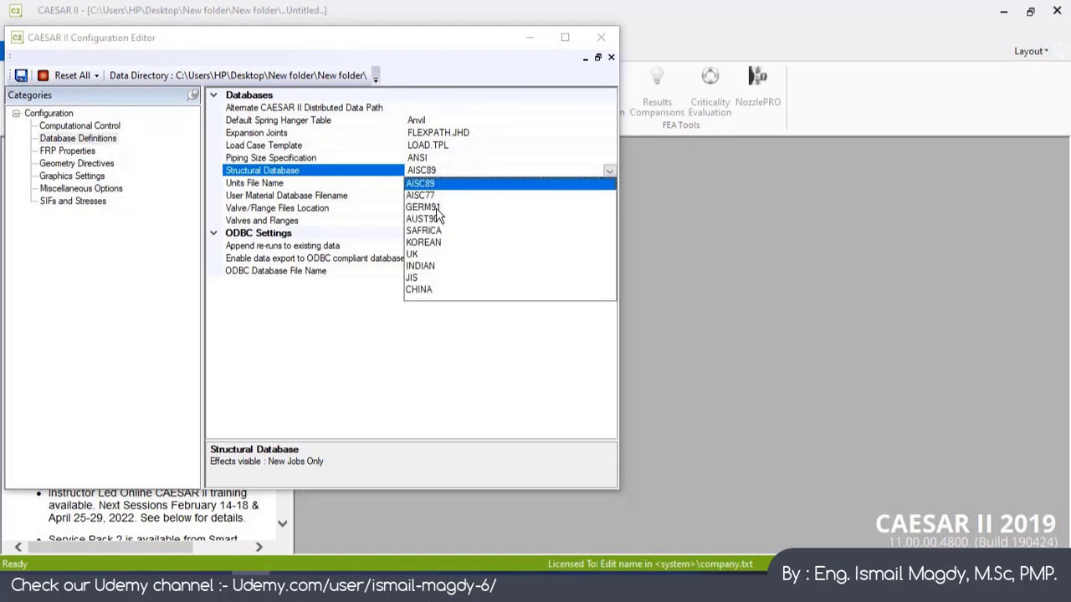
mouse_move(354, 183)
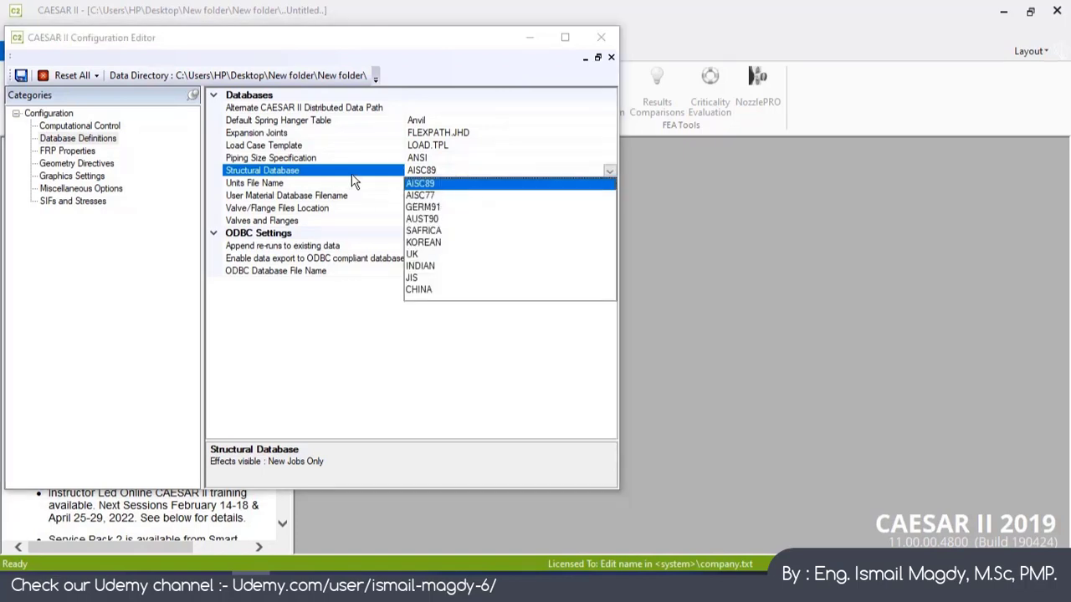
click(420, 169)
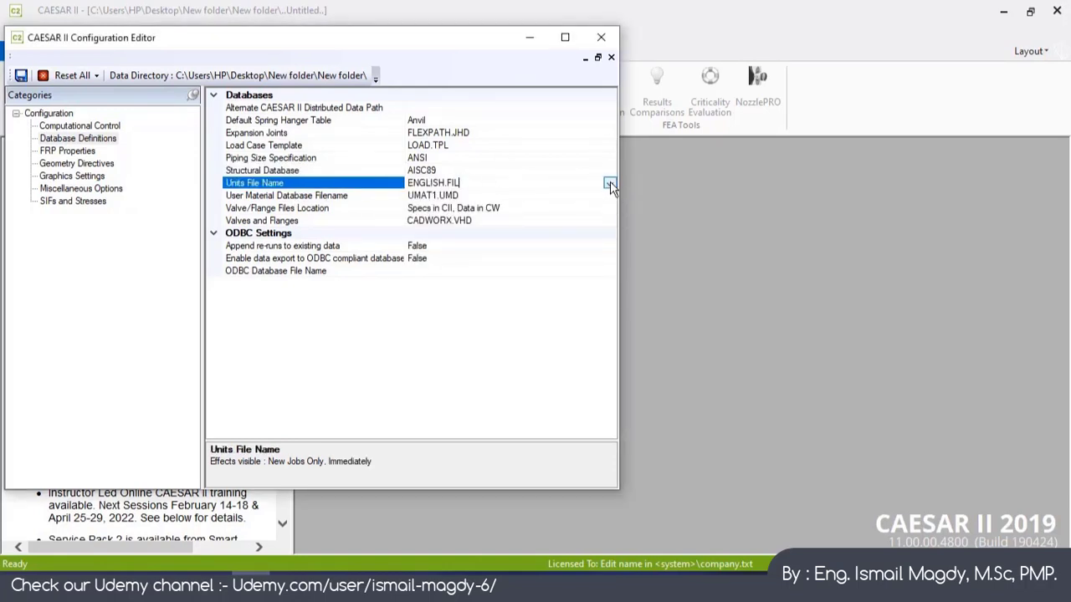
click(609, 182)
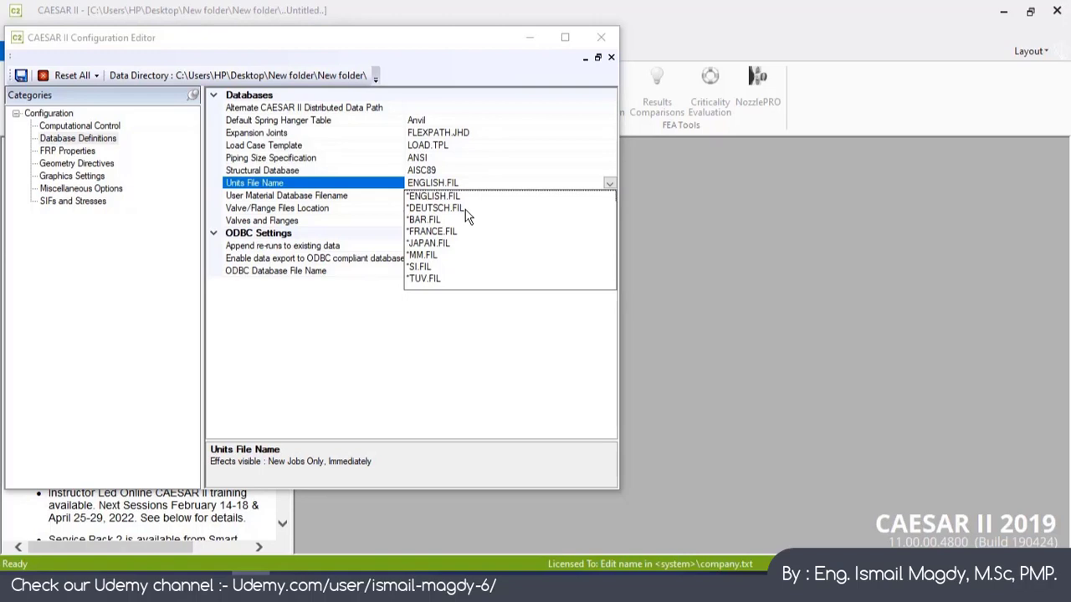
click(424, 219)
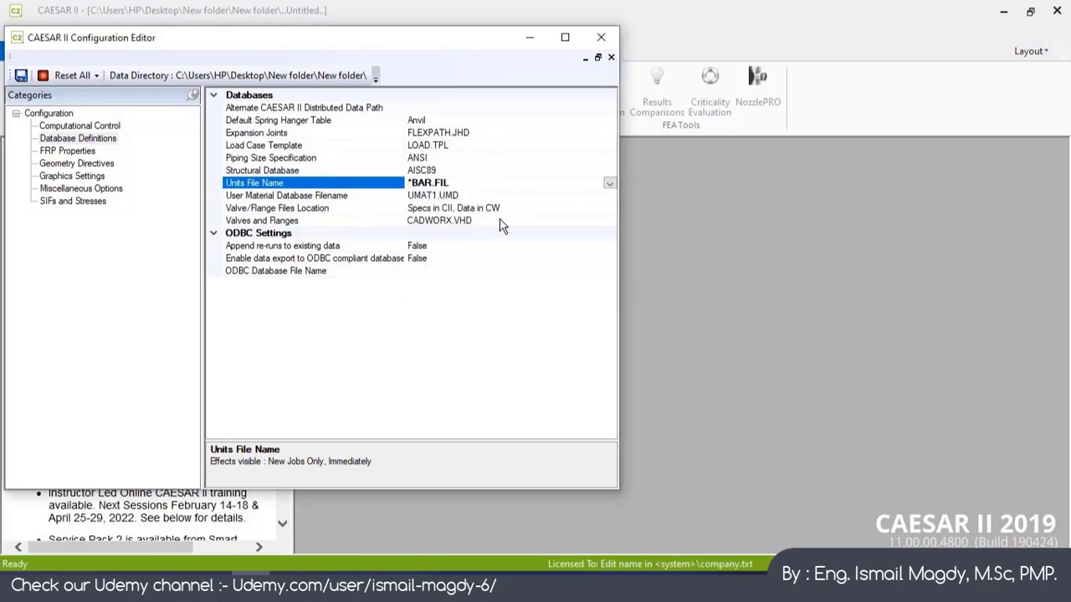
mouse_move(95, 178)
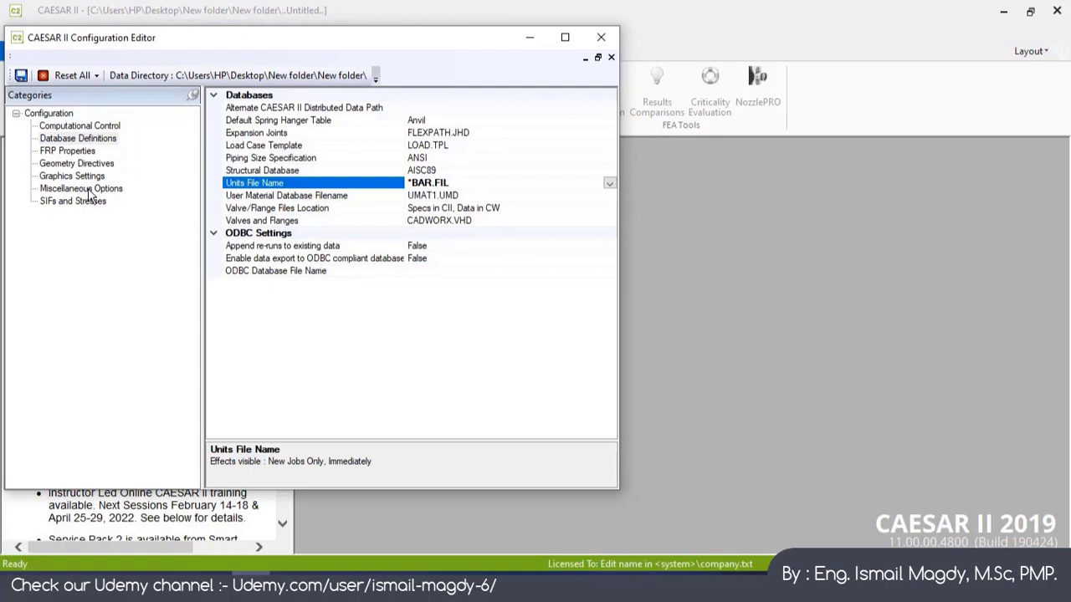
Under Miscellaneous Options, dismiss the invalid-value warning and enter 500 for Memory Allocated.
click(81, 189)
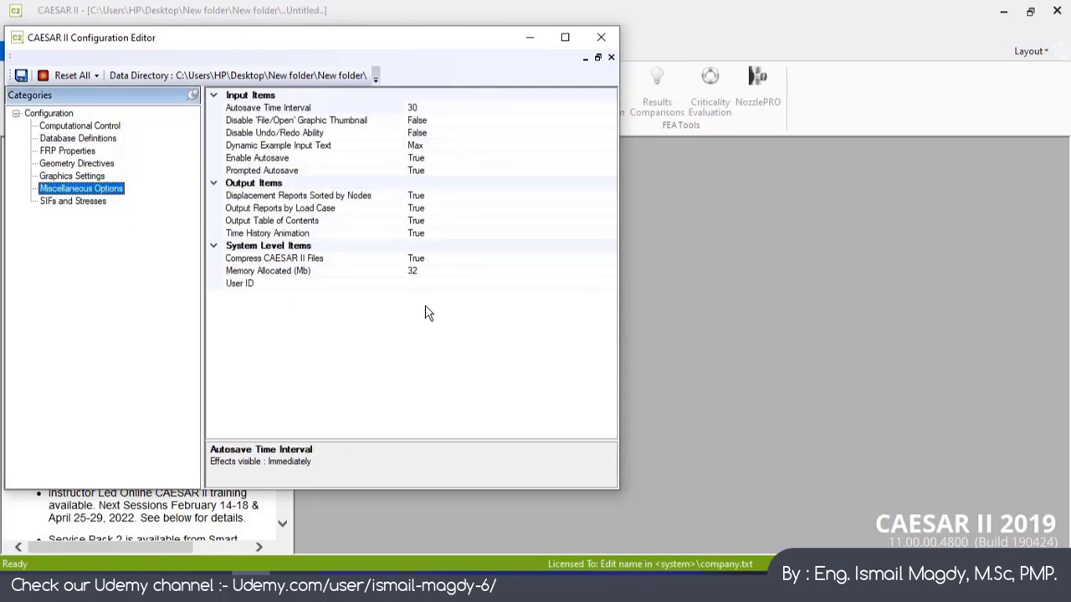
mouse_move(266, 283)
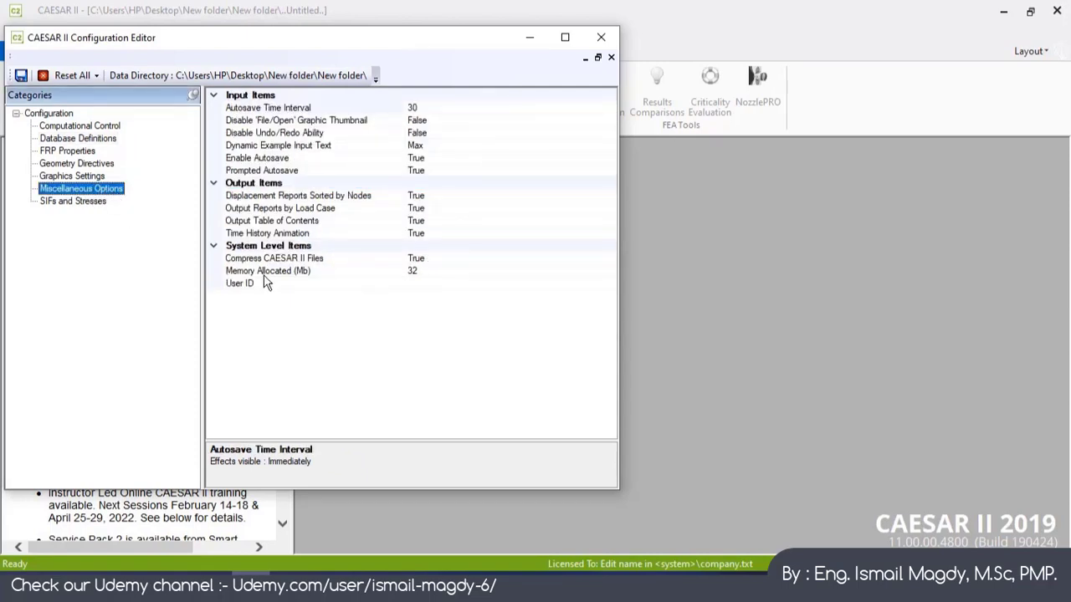
mouse_move(433, 277)
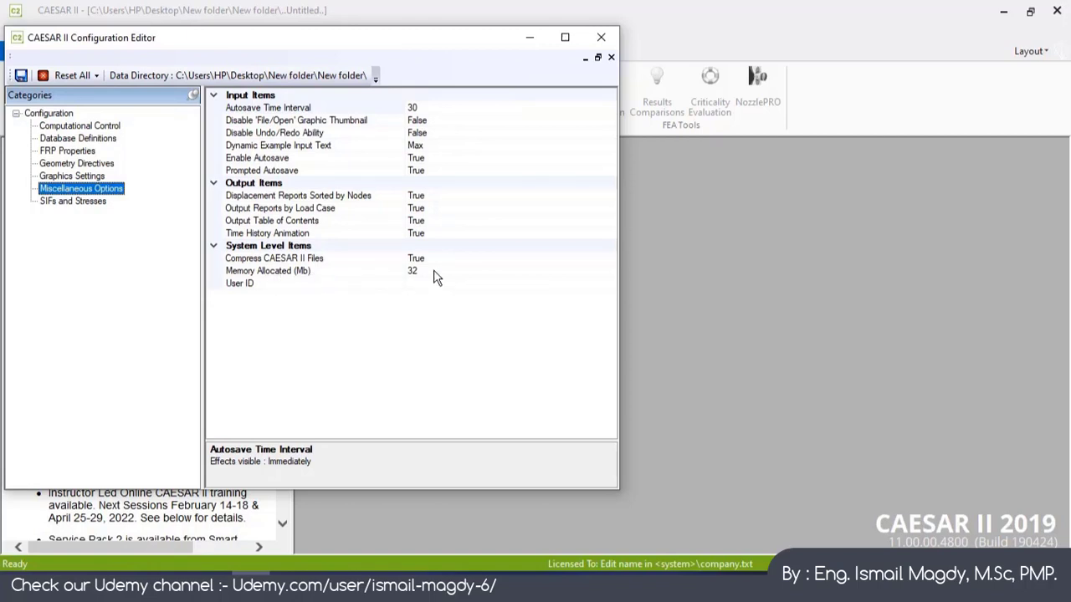
mouse_move(427, 280)
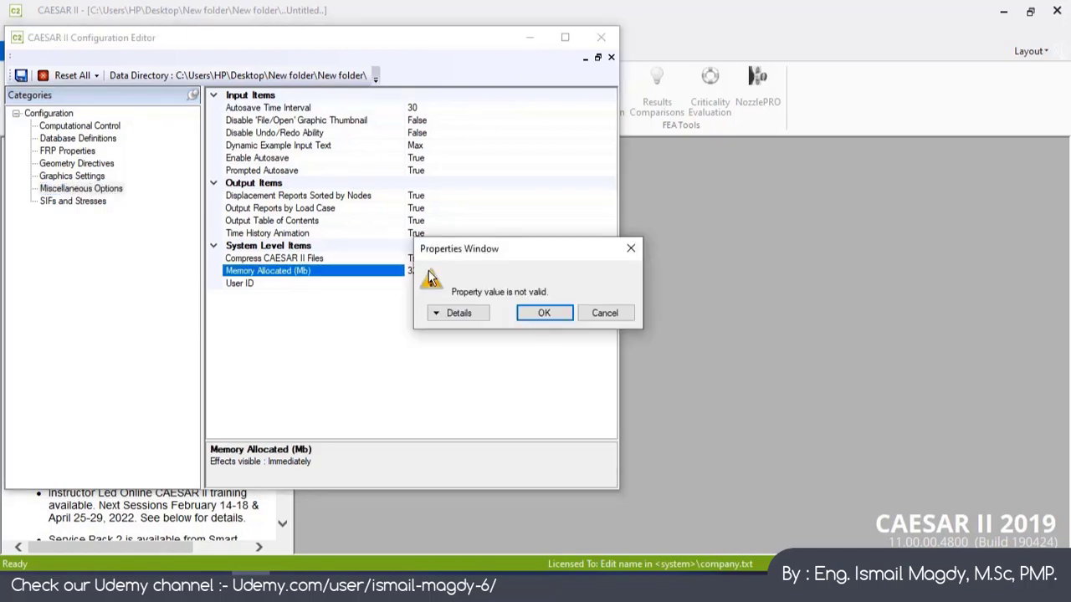
mouse_move(519, 258)
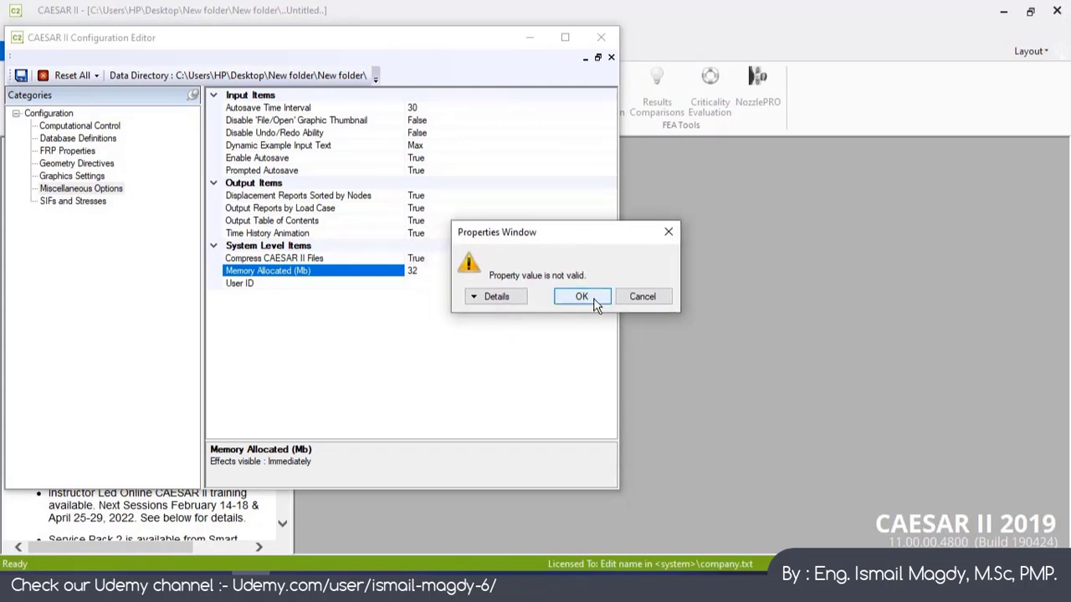
click(582, 296)
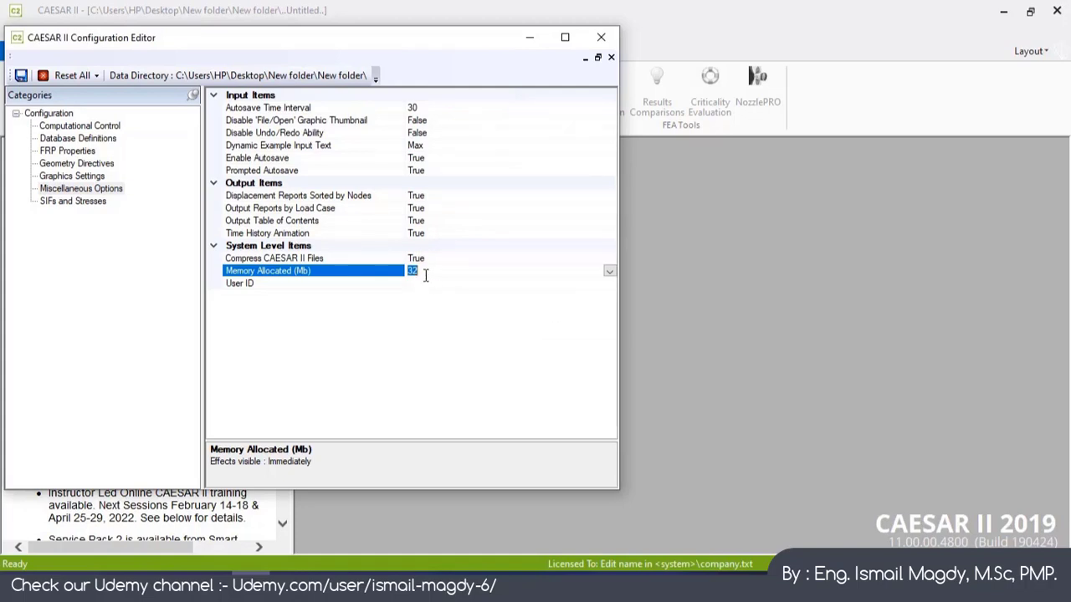
text(500)
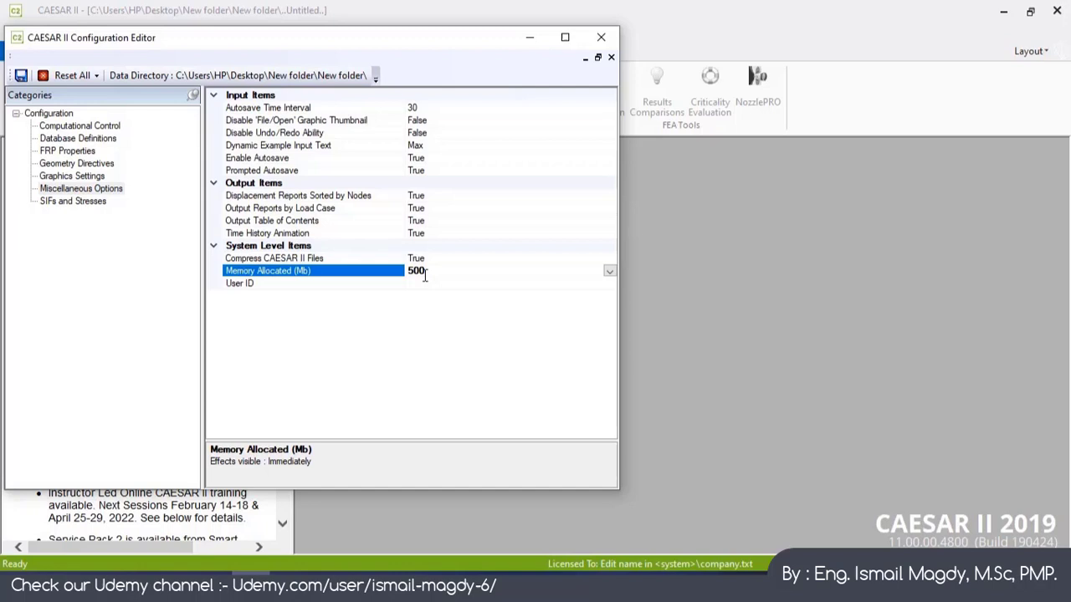
mouse_move(403, 292)
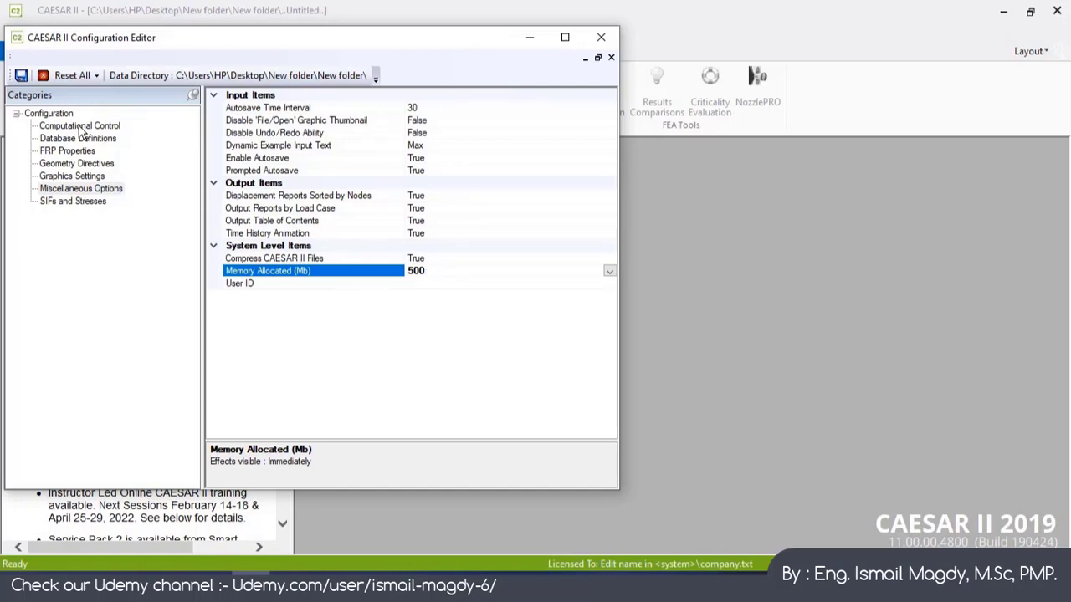
mouse_move(403, 321)
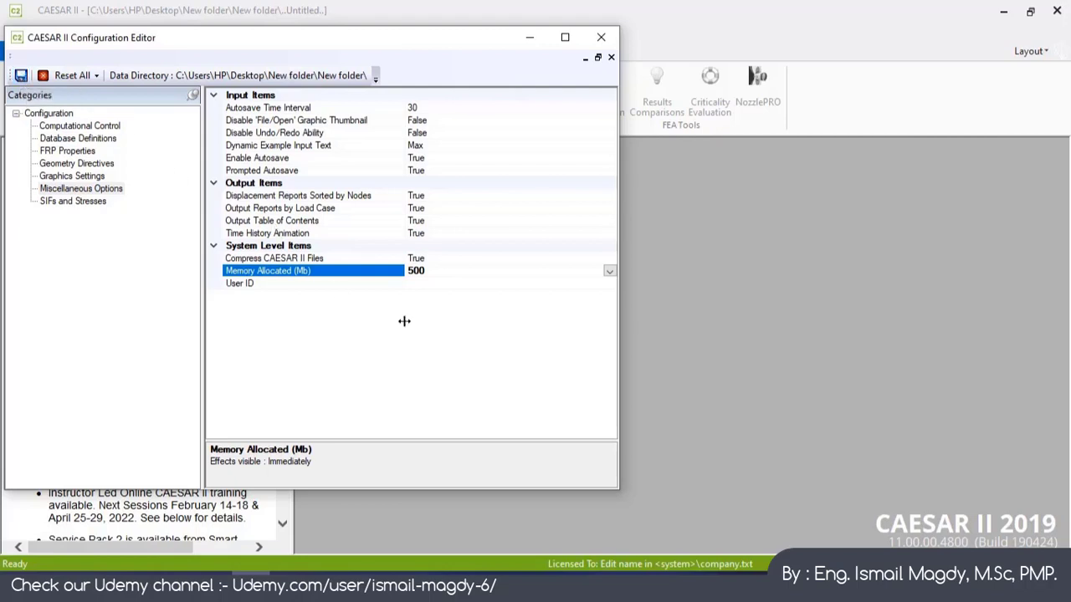
mouse_move(207, 221)
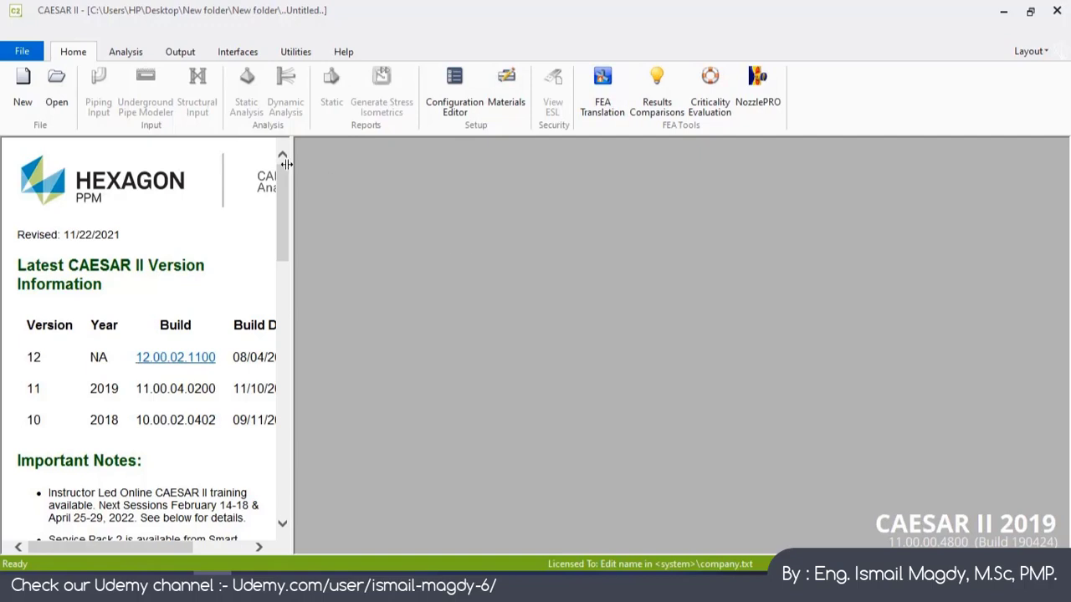
mouse_move(22, 83)
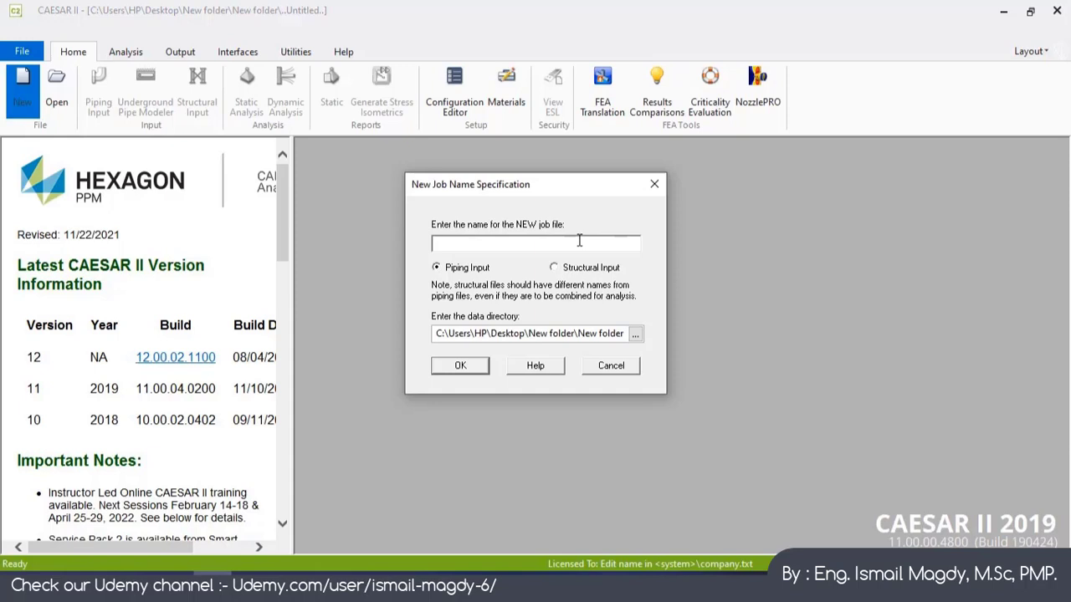
Name the new job 'Udemy Course' and browse to the Desktop for its data directory.
text(Udem)
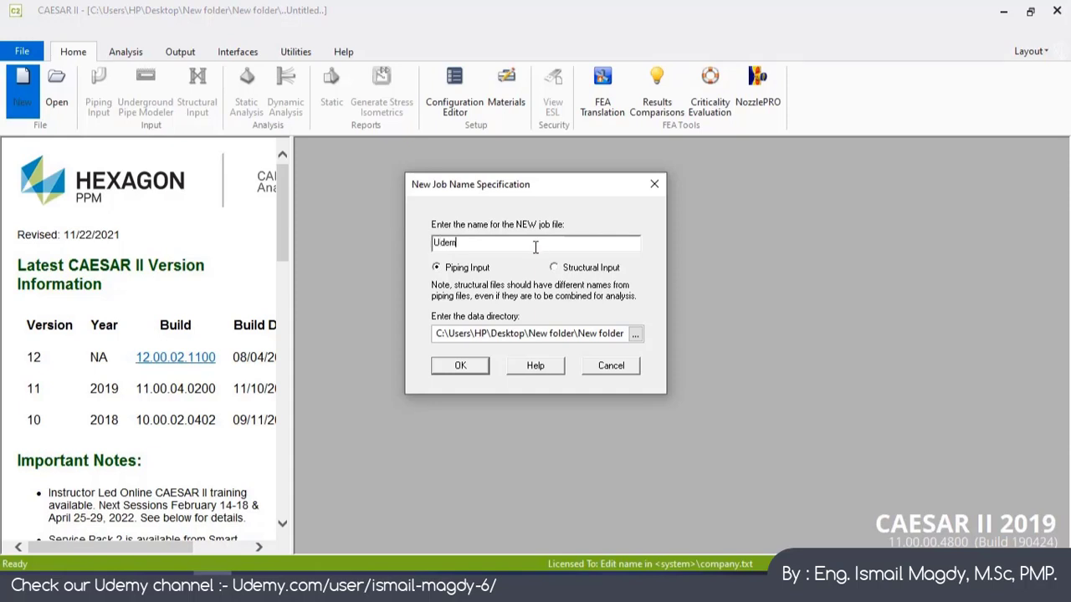
text(y Course)
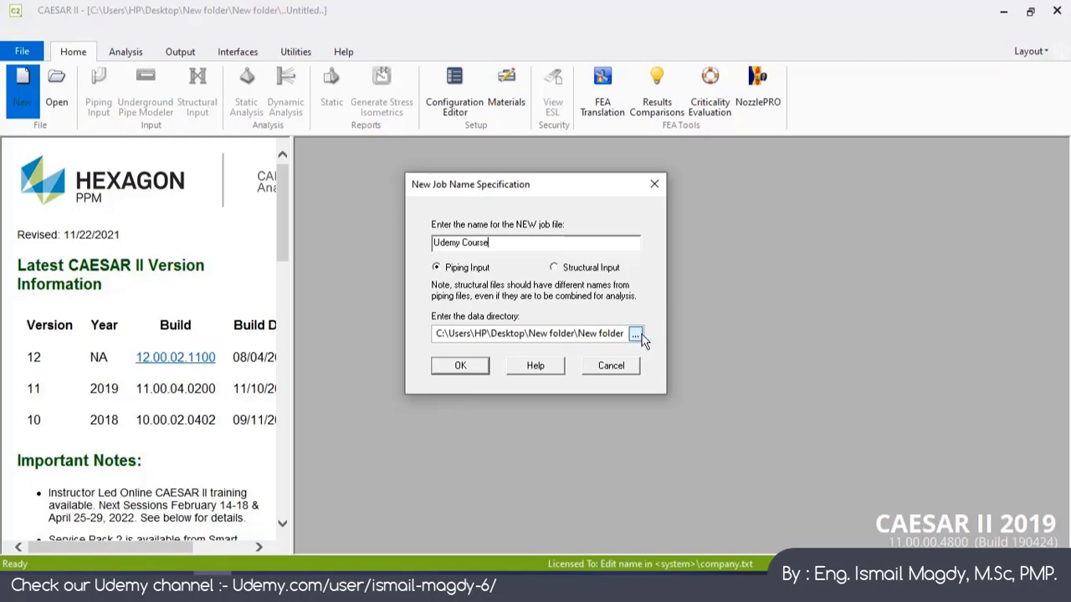
click(636, 334)
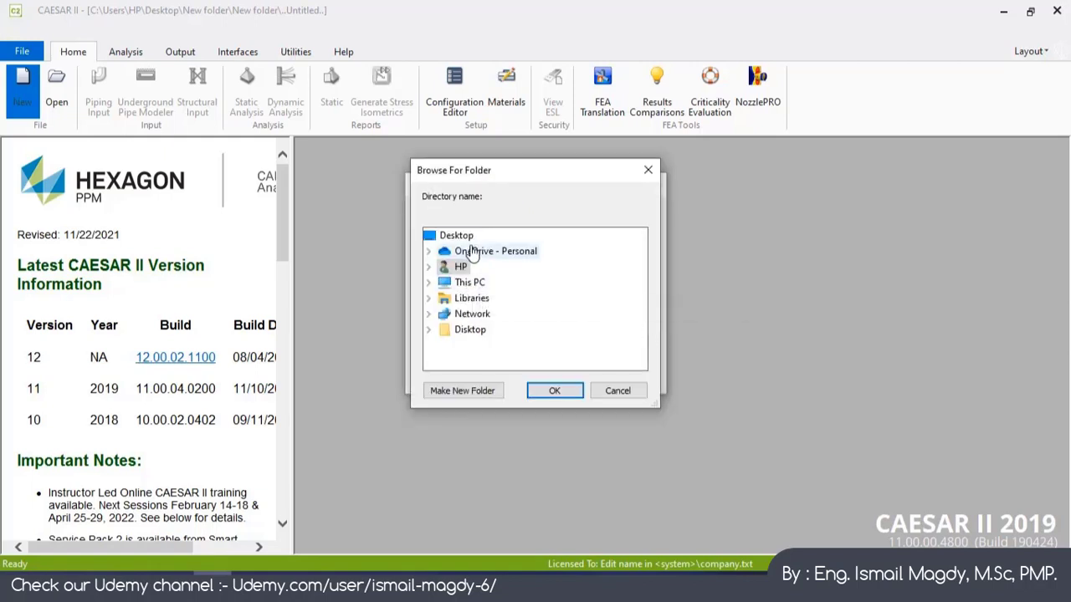
click(456, 235)
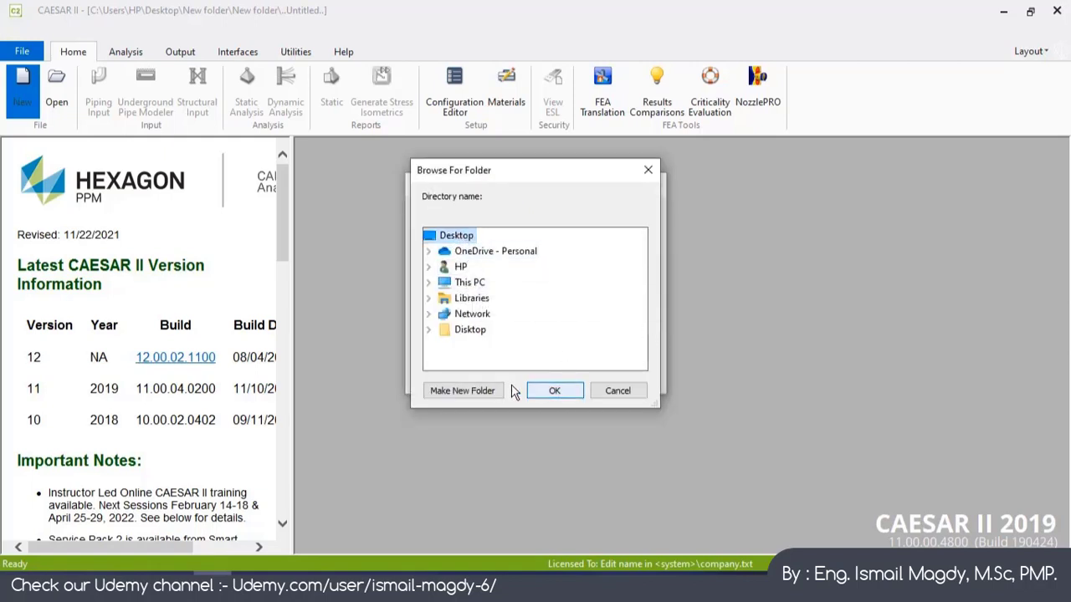
Make a new 'Udemy' folder on the Desktop as data directory and confirm the job.
click(462, 391)
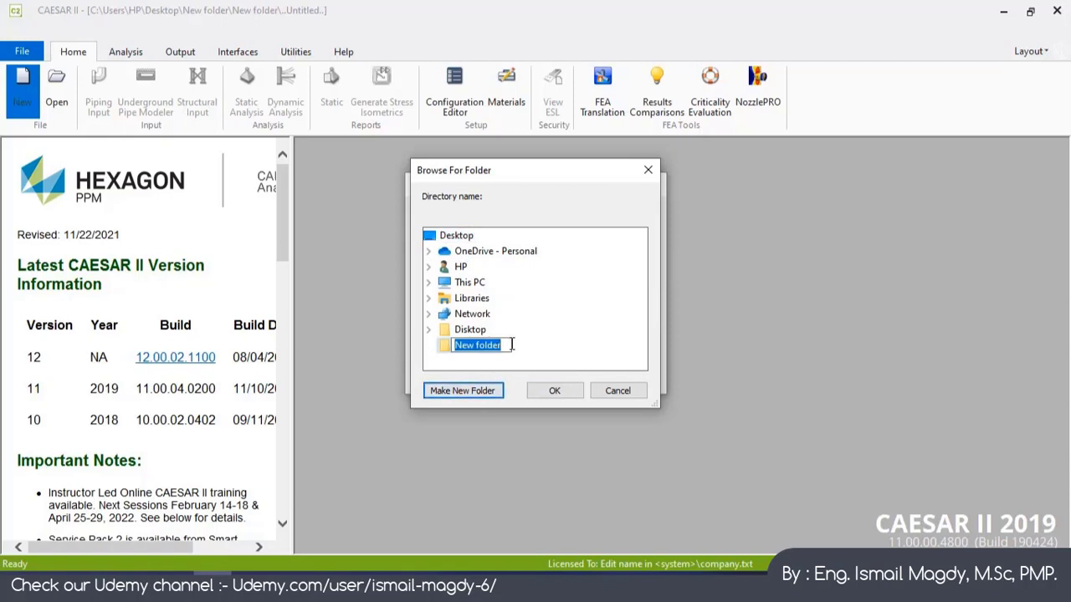
text(Udemy)
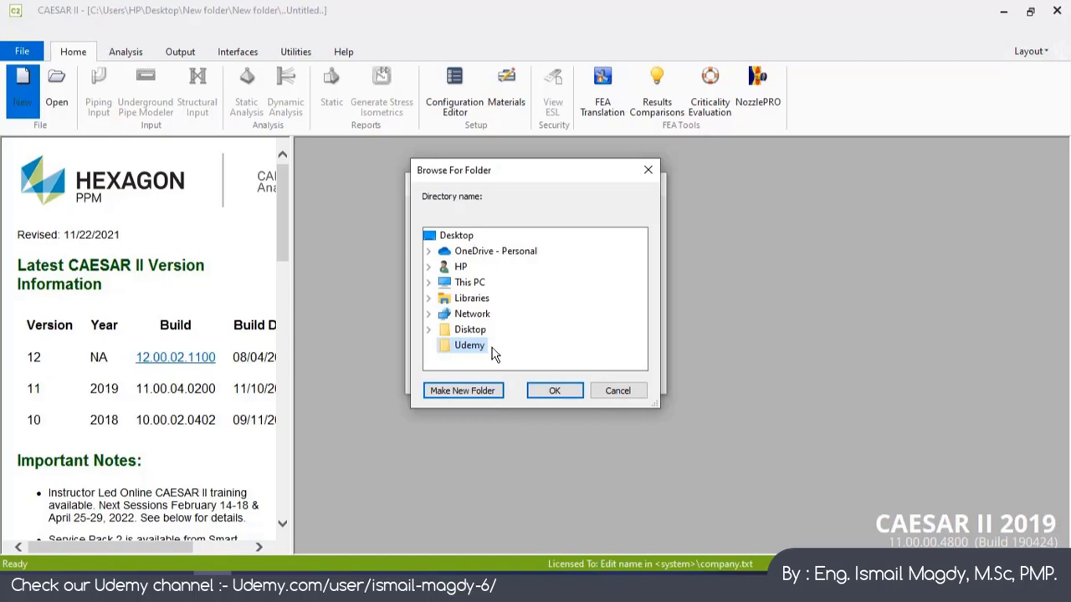
click(553, 391)
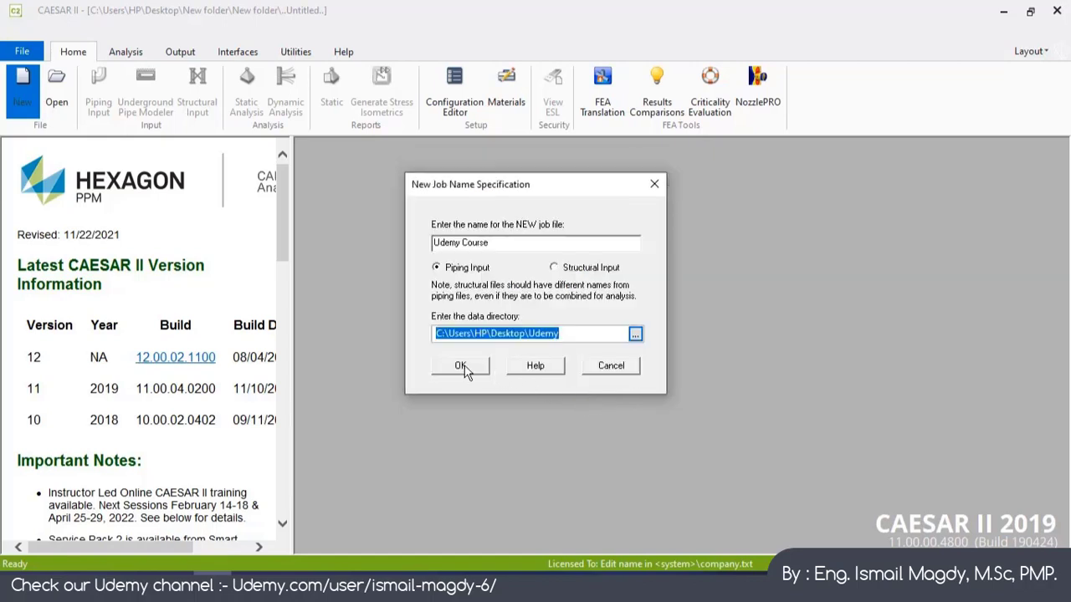
click(460, 366)
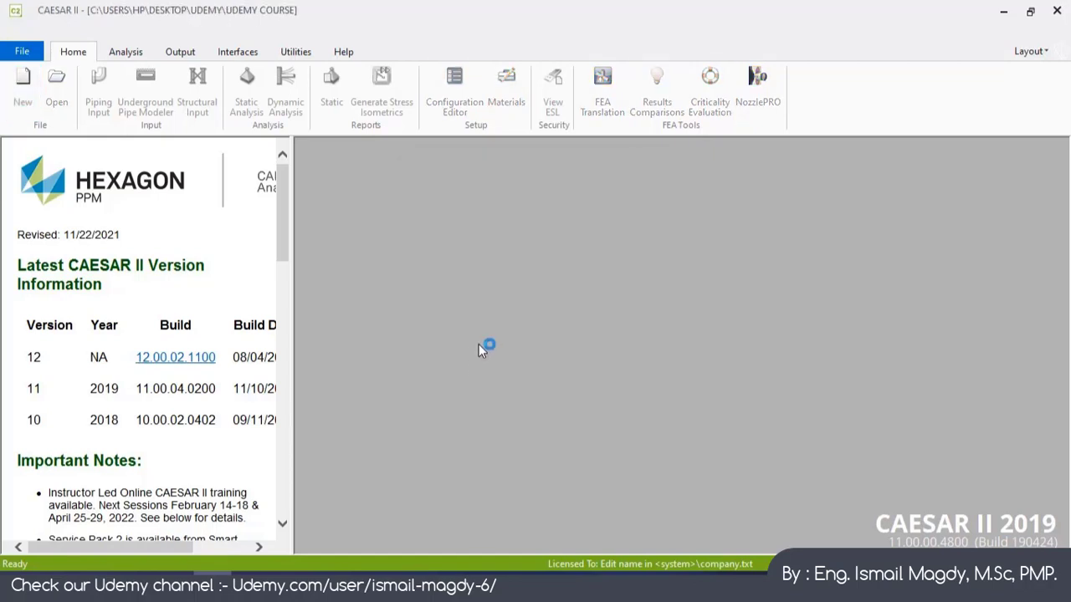
mouse_move(496, 344)
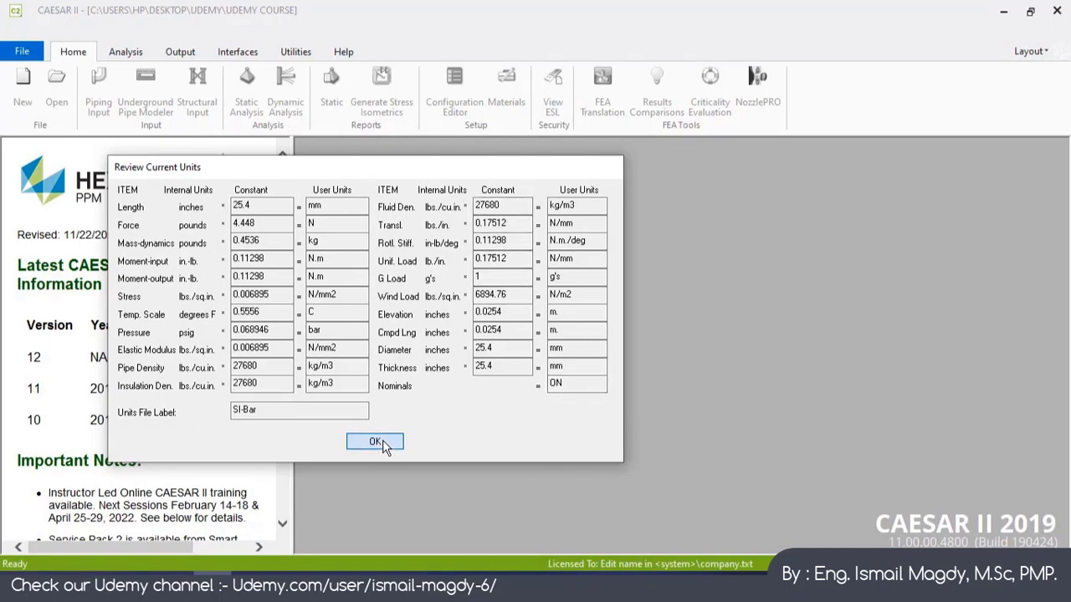
click(374, 442)
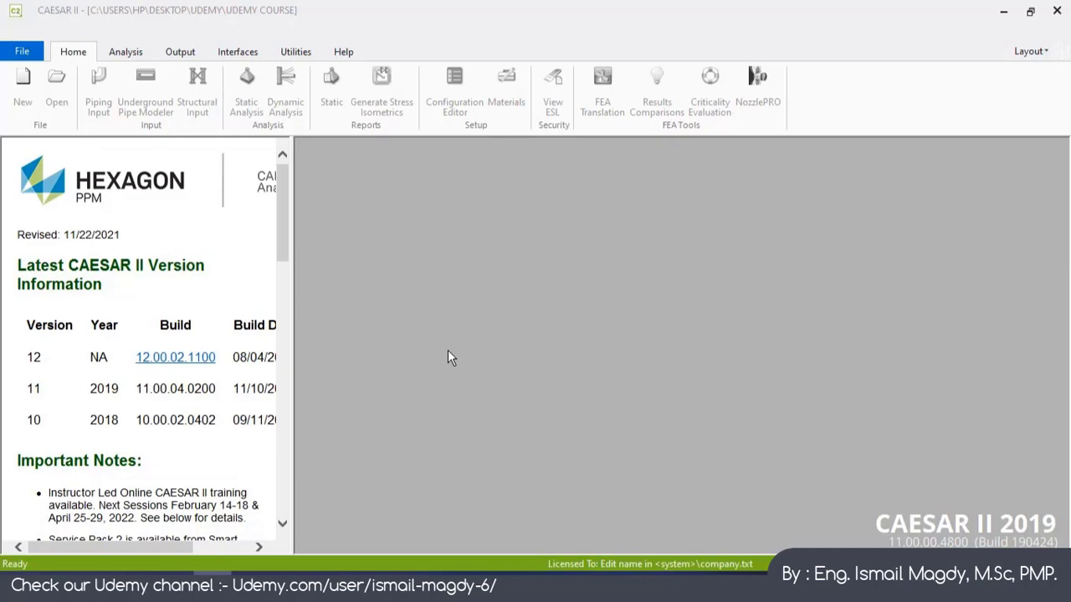
mouse_move(457, 310)
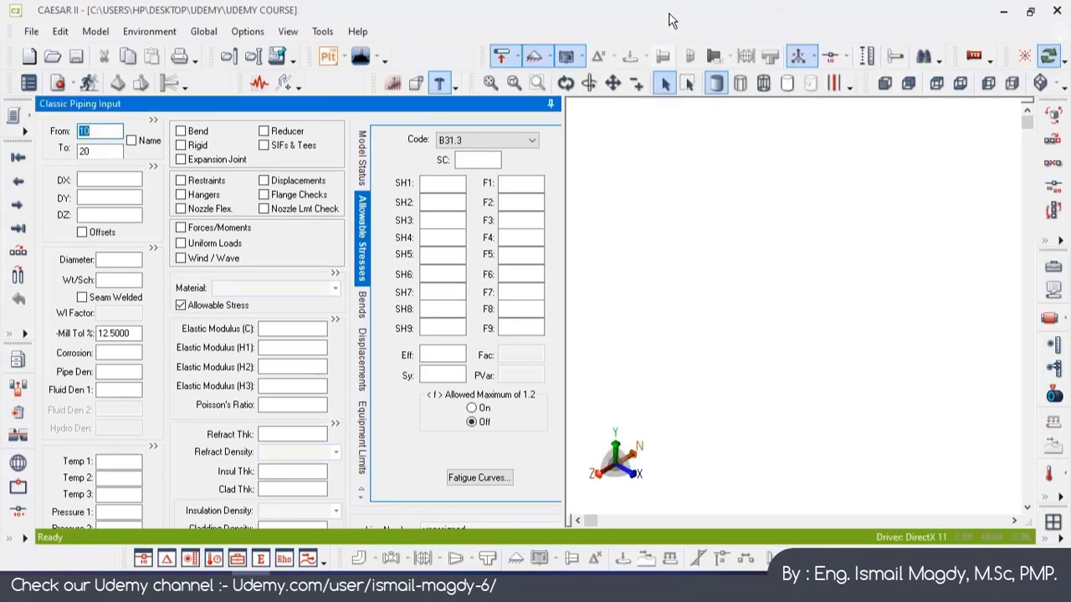
mouse_move(458, 41)
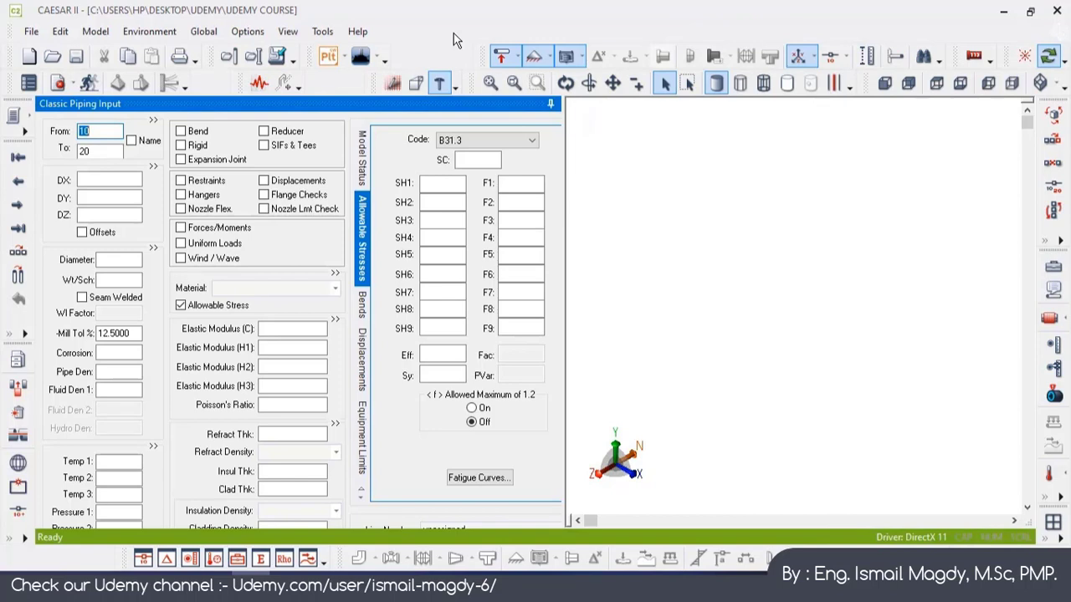
mouse_move(602, 142)
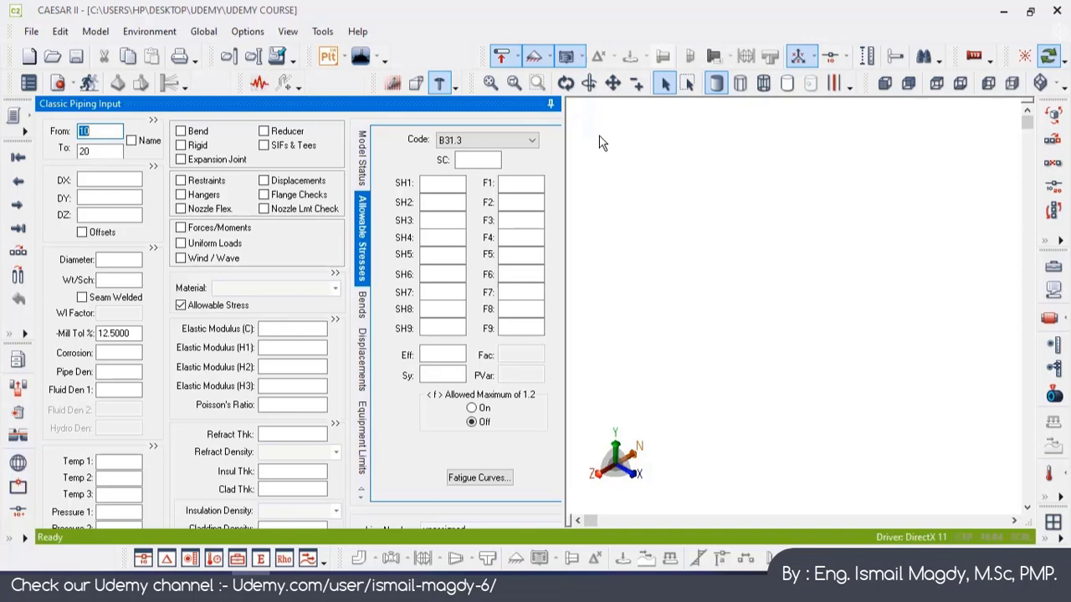